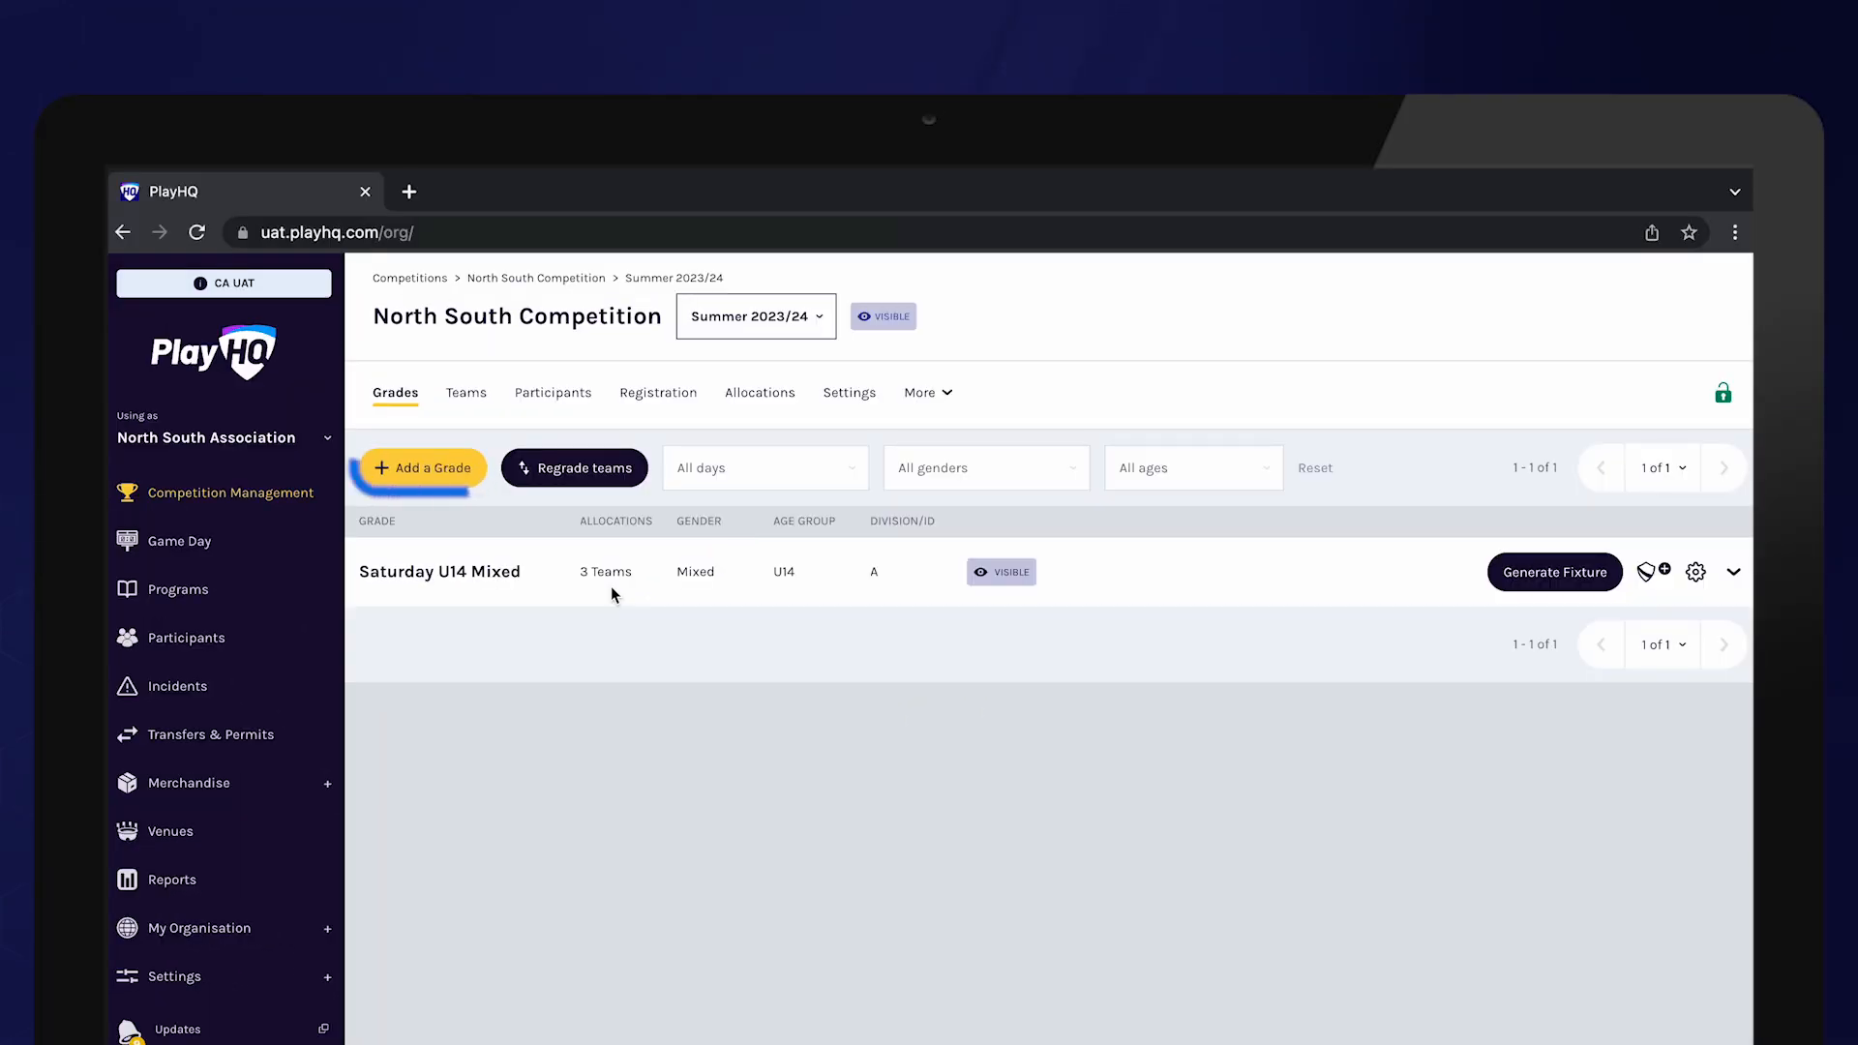
Start a new grade in the North South Competition via 'Add a Grade'
{"action": "left_click", "coordinate": [422, 466]}
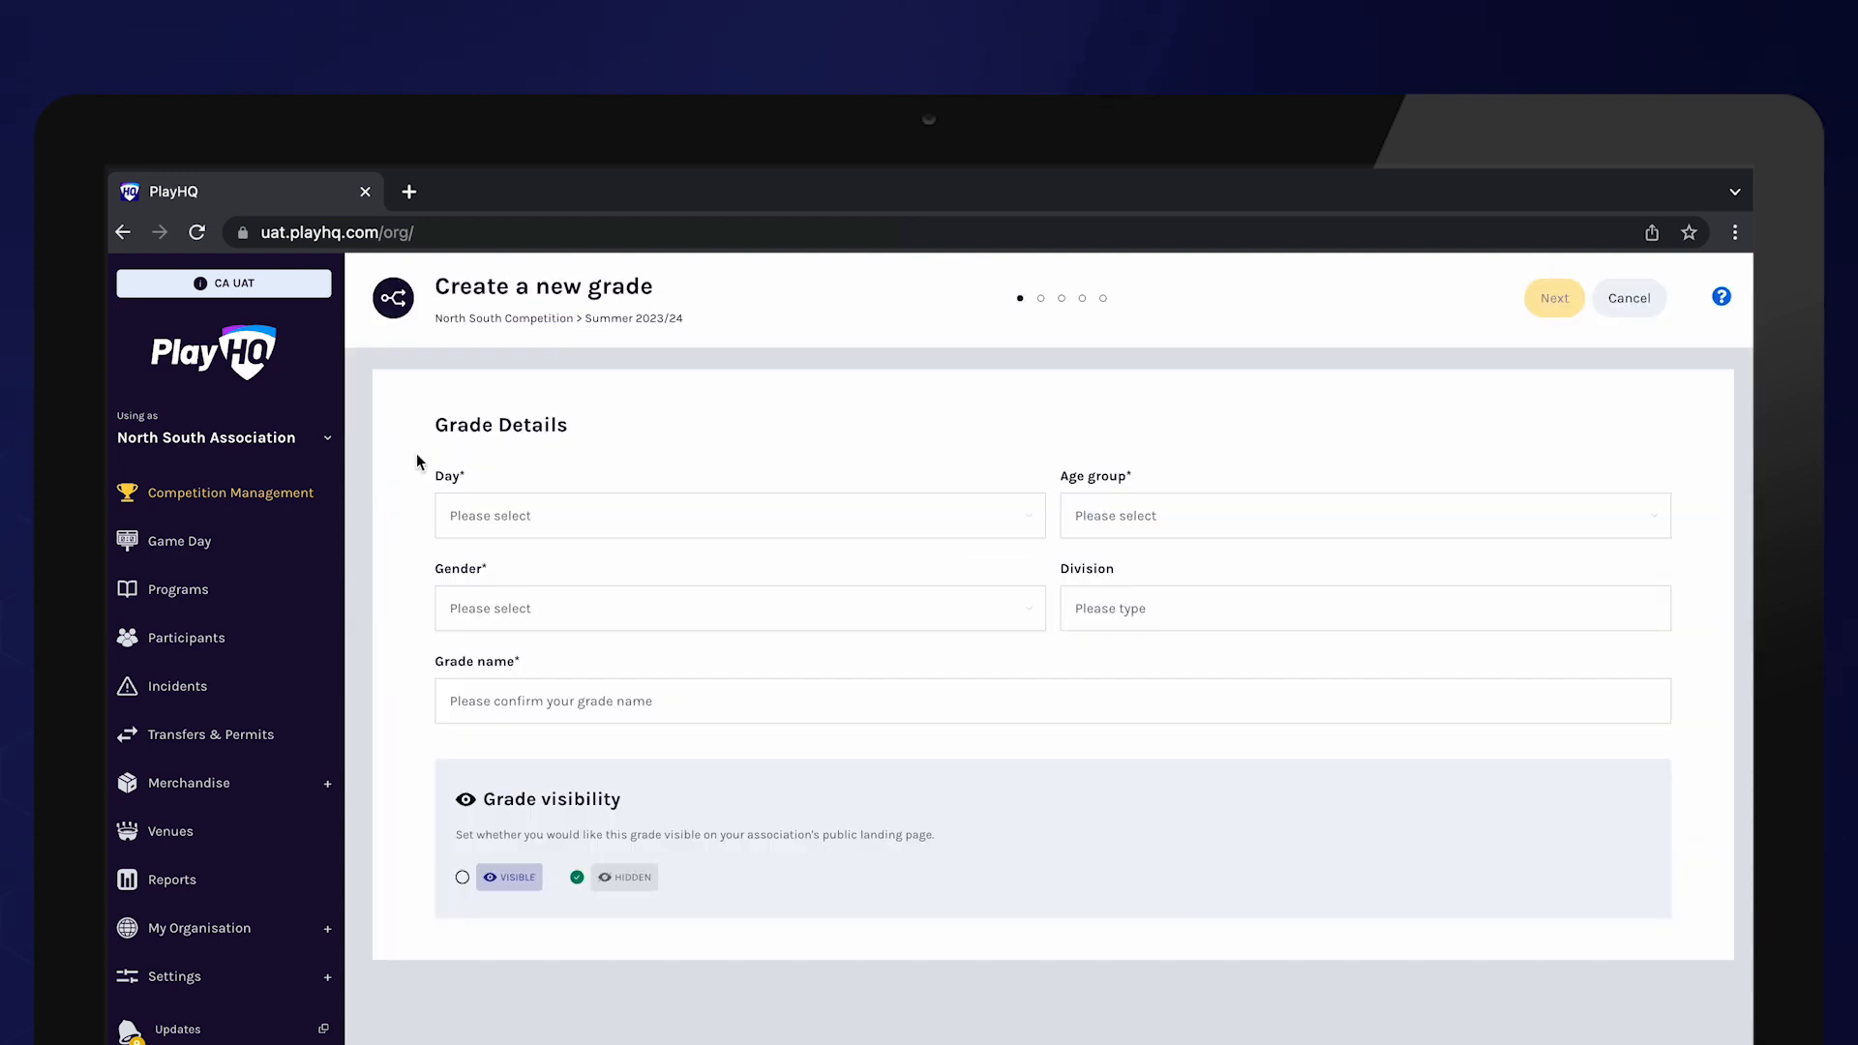
Set Day Saturday, Age group U16, Gender Mixed and name the grade 'Saturday U16 Mixed'
{"action": "left_click", "coordinate": [736, 515]}
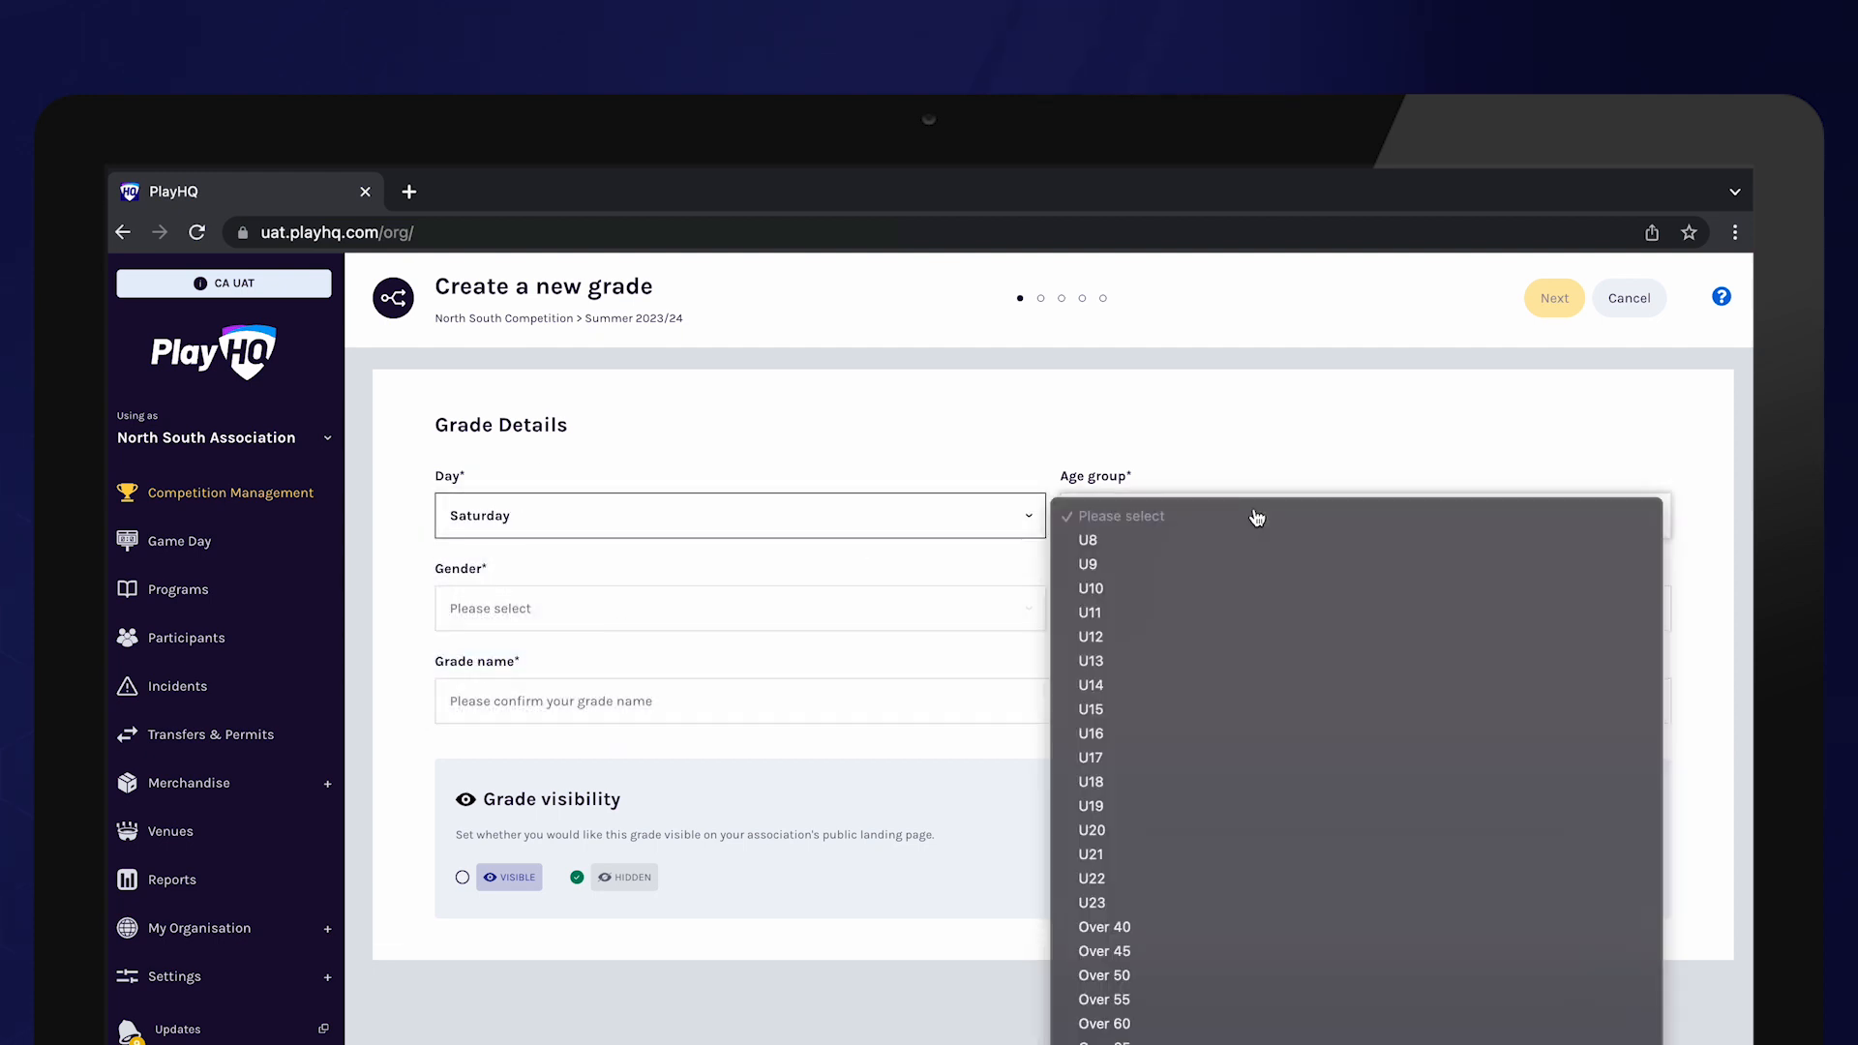
{"action": "left_click", "coordinate": [1090, 732]}
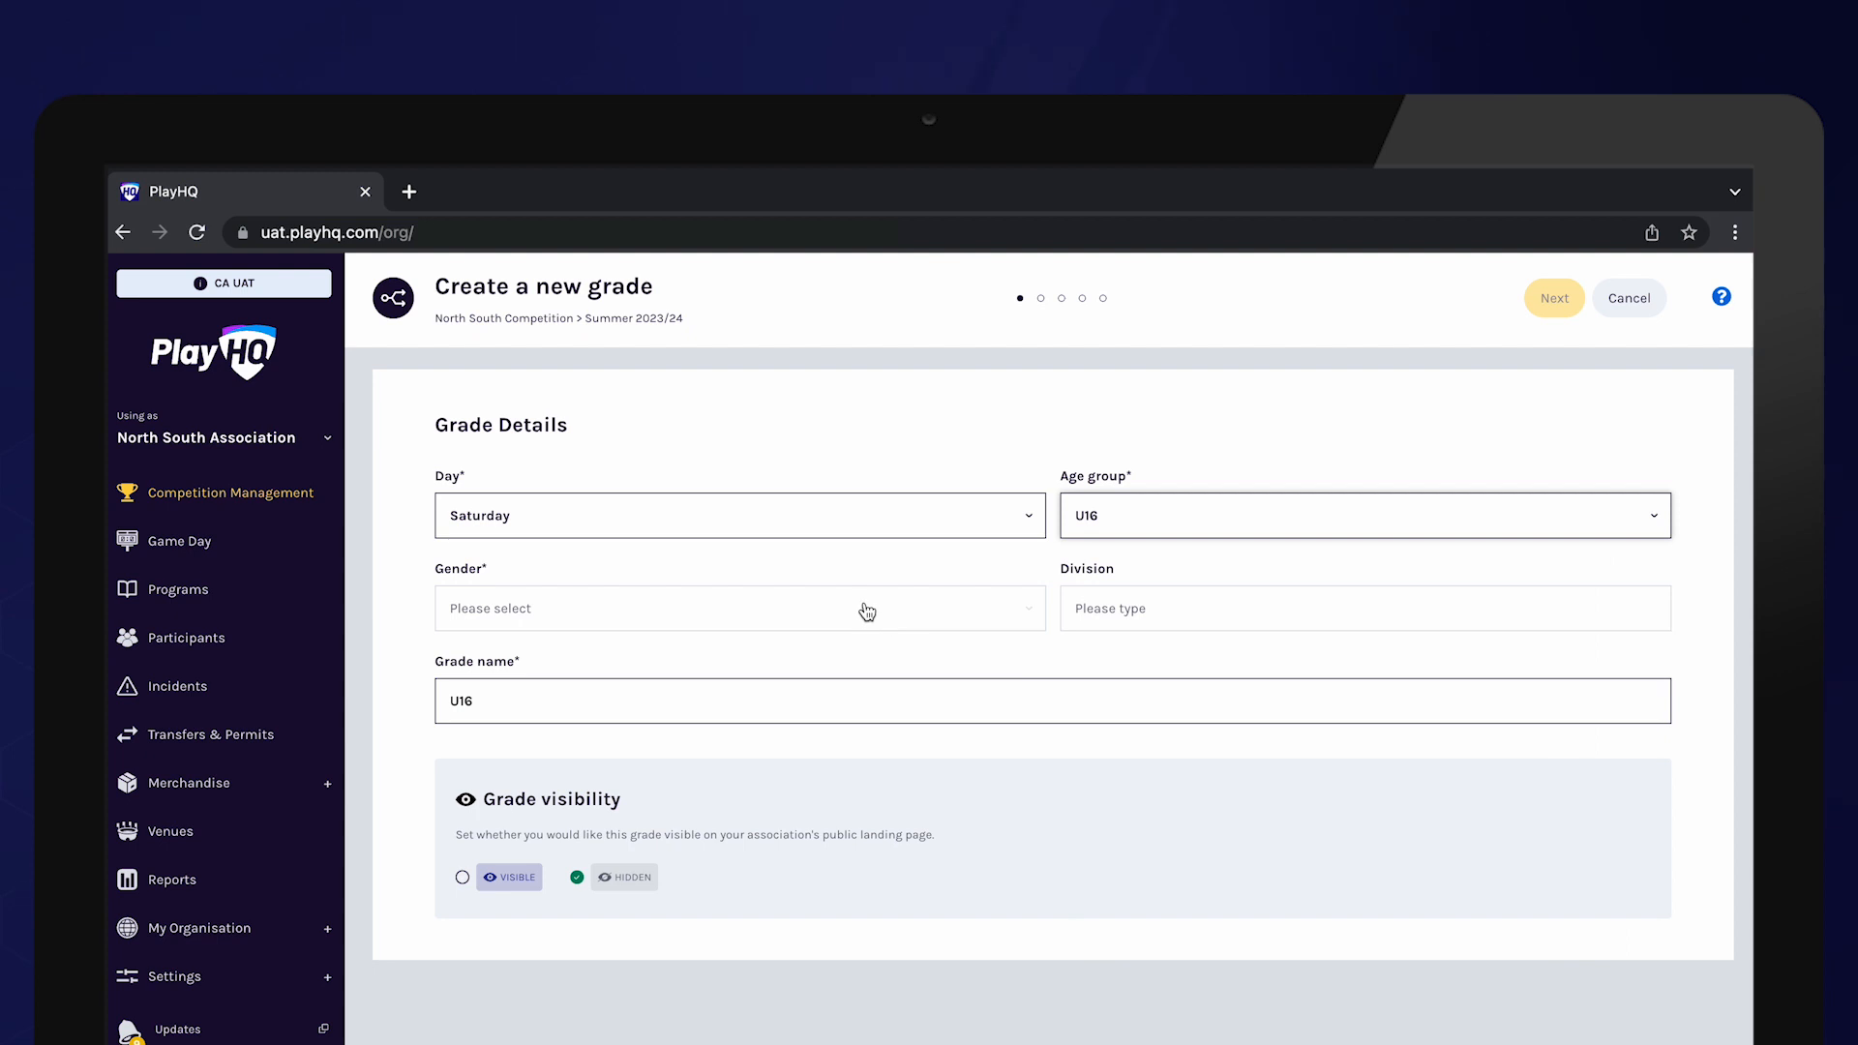
{"action": "left_click", "coordinate": [739, 608]}
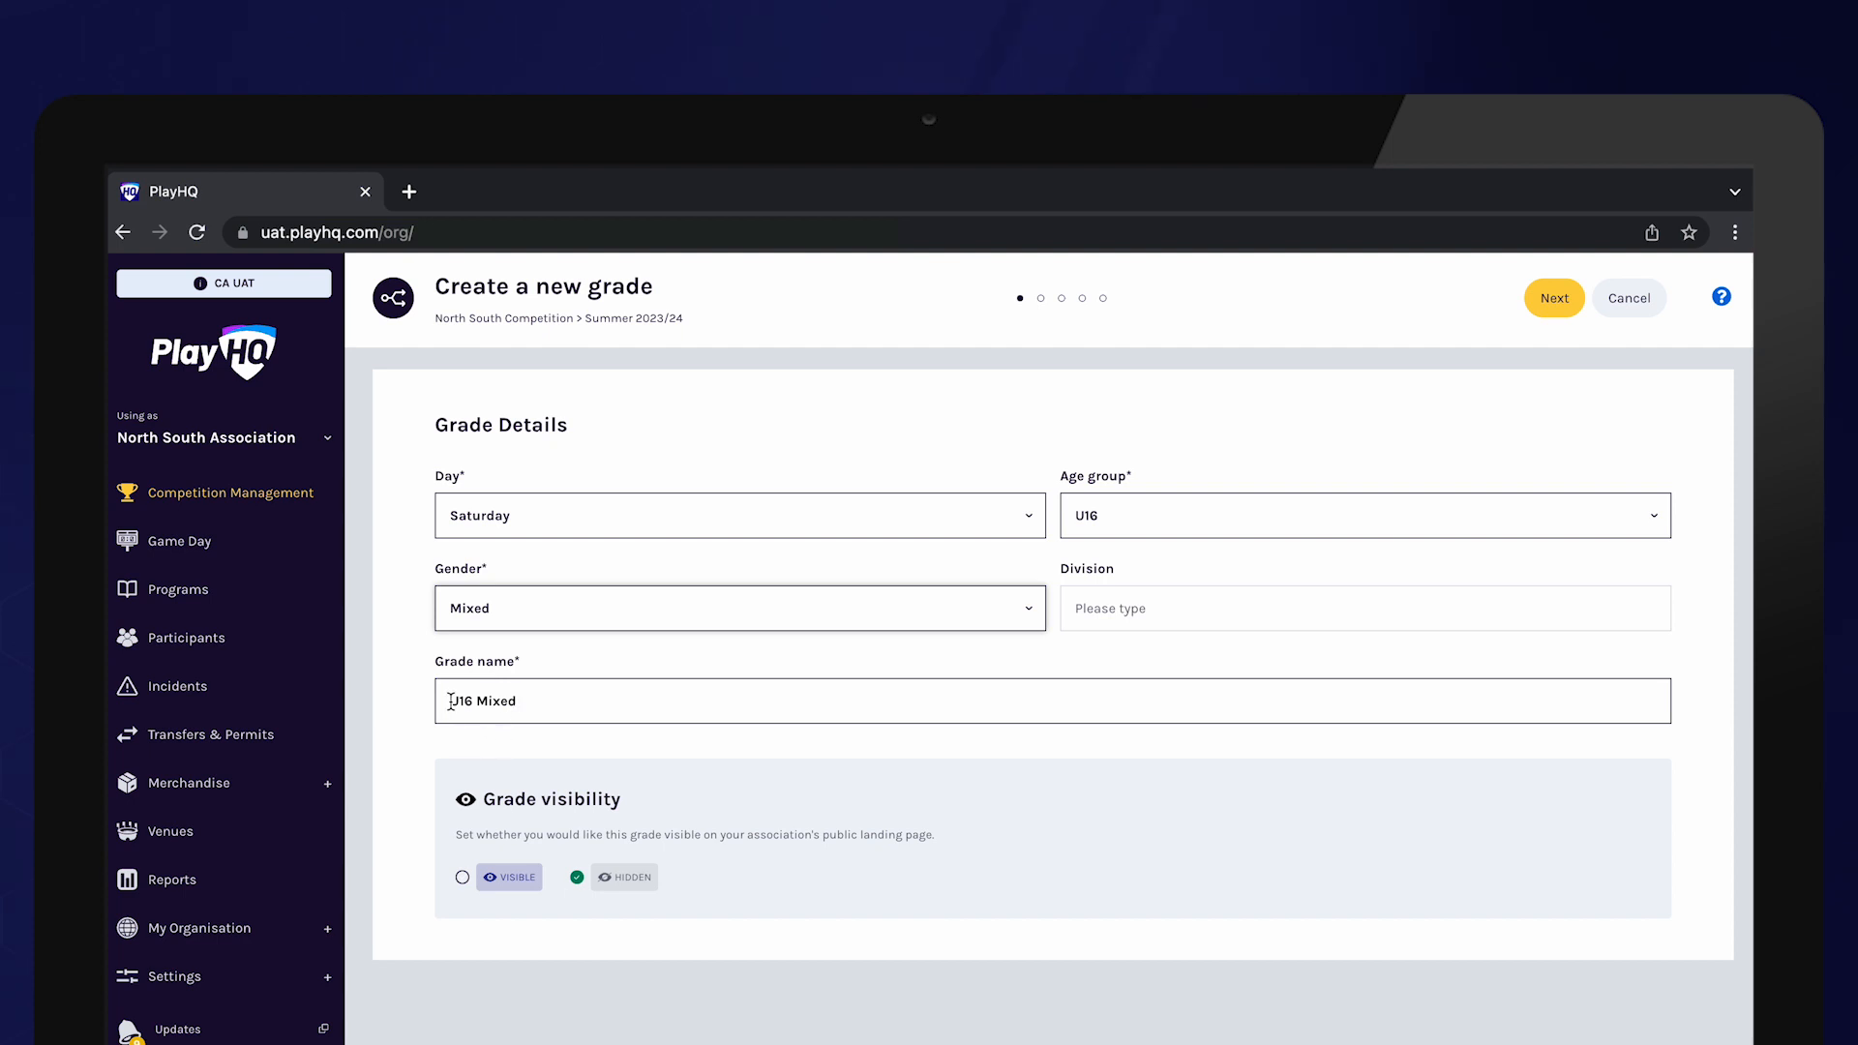
{"action": "type", "text": "Saturday"}
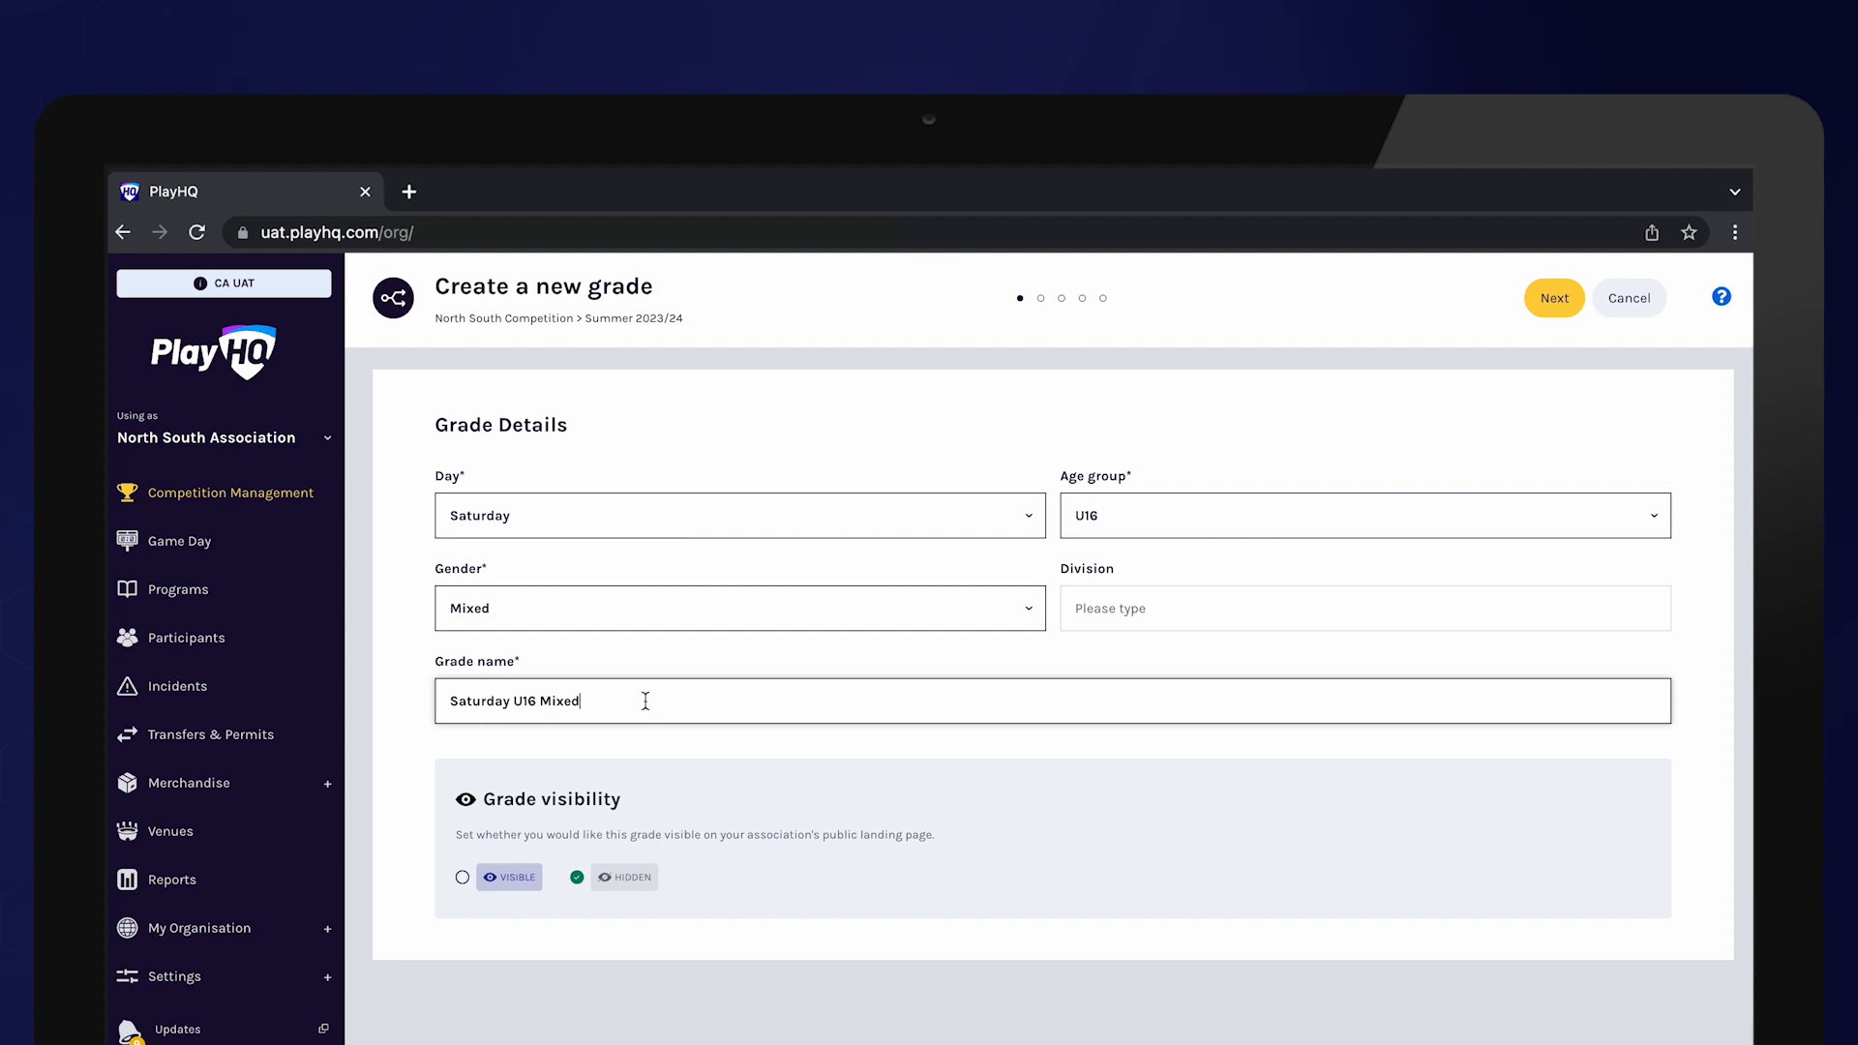
{"action": "left_click", "coordinate": [460, 876]}
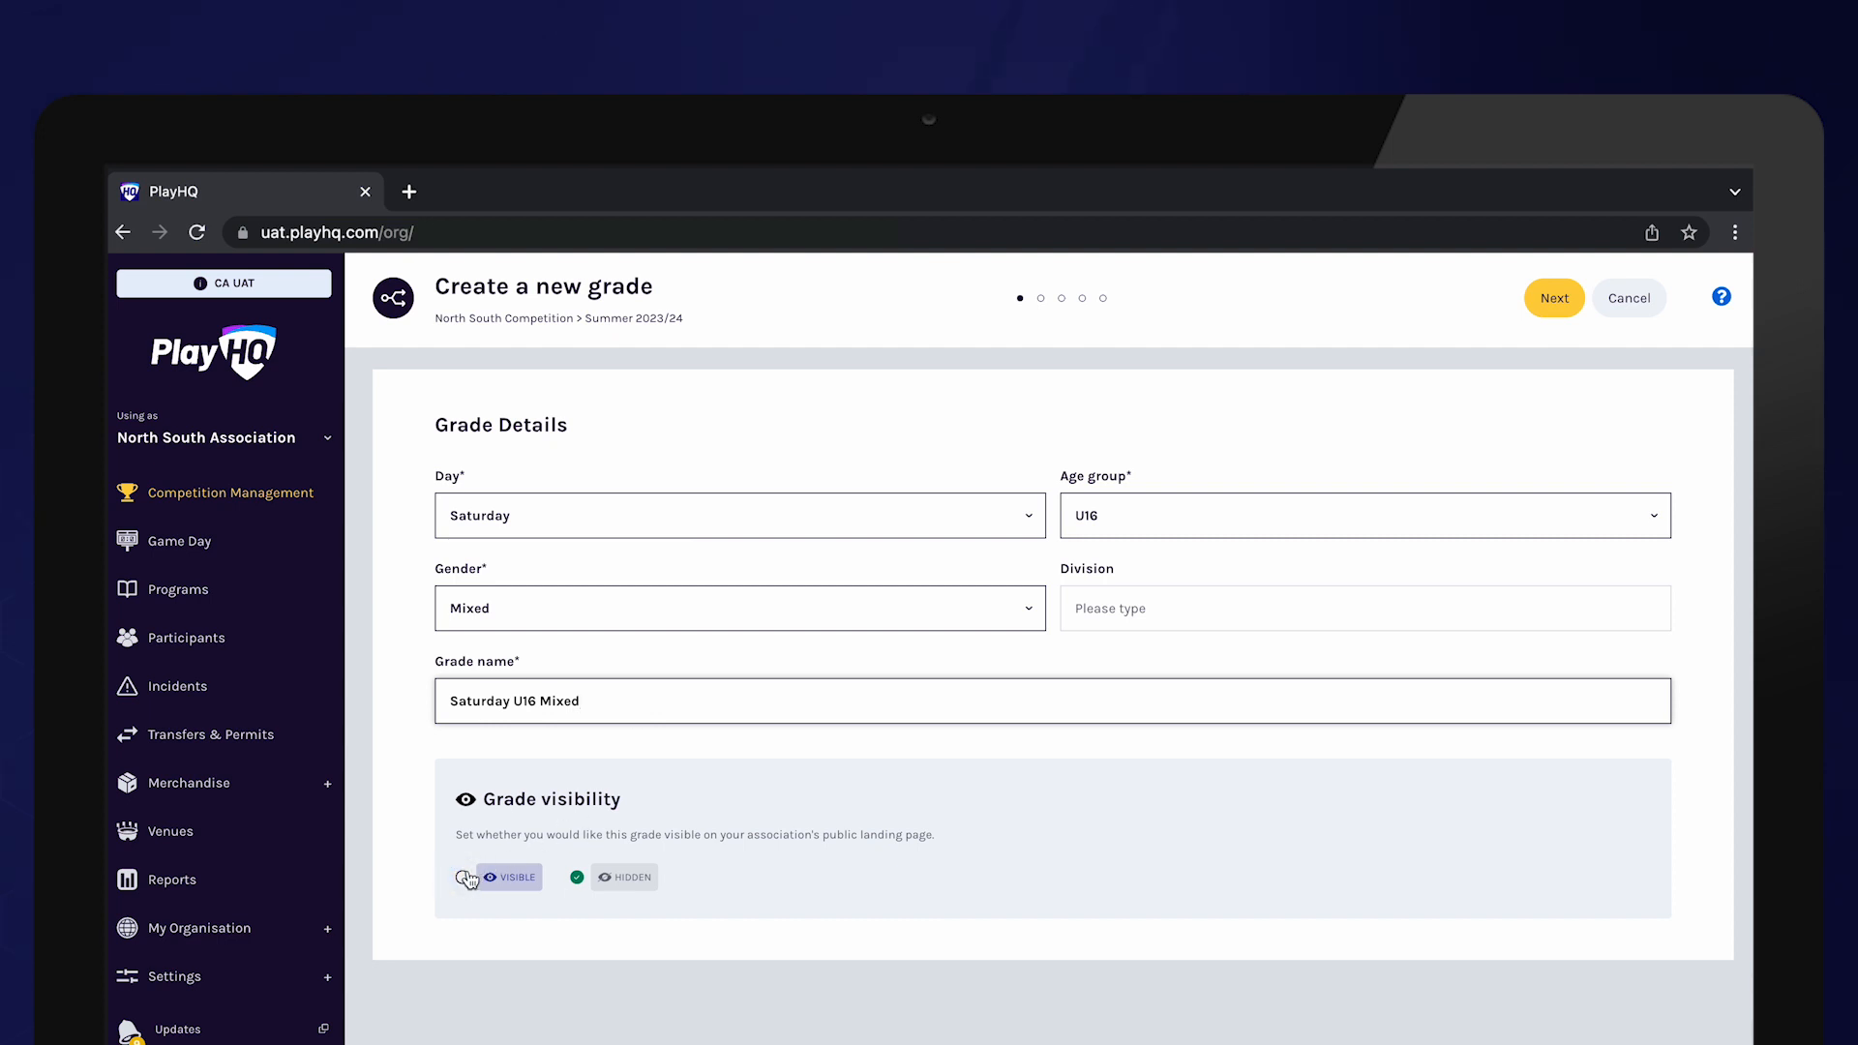
Mark the grade as Visible and advance to the second setup step
{"action": "left_click", "coordinate": [463, 877]}
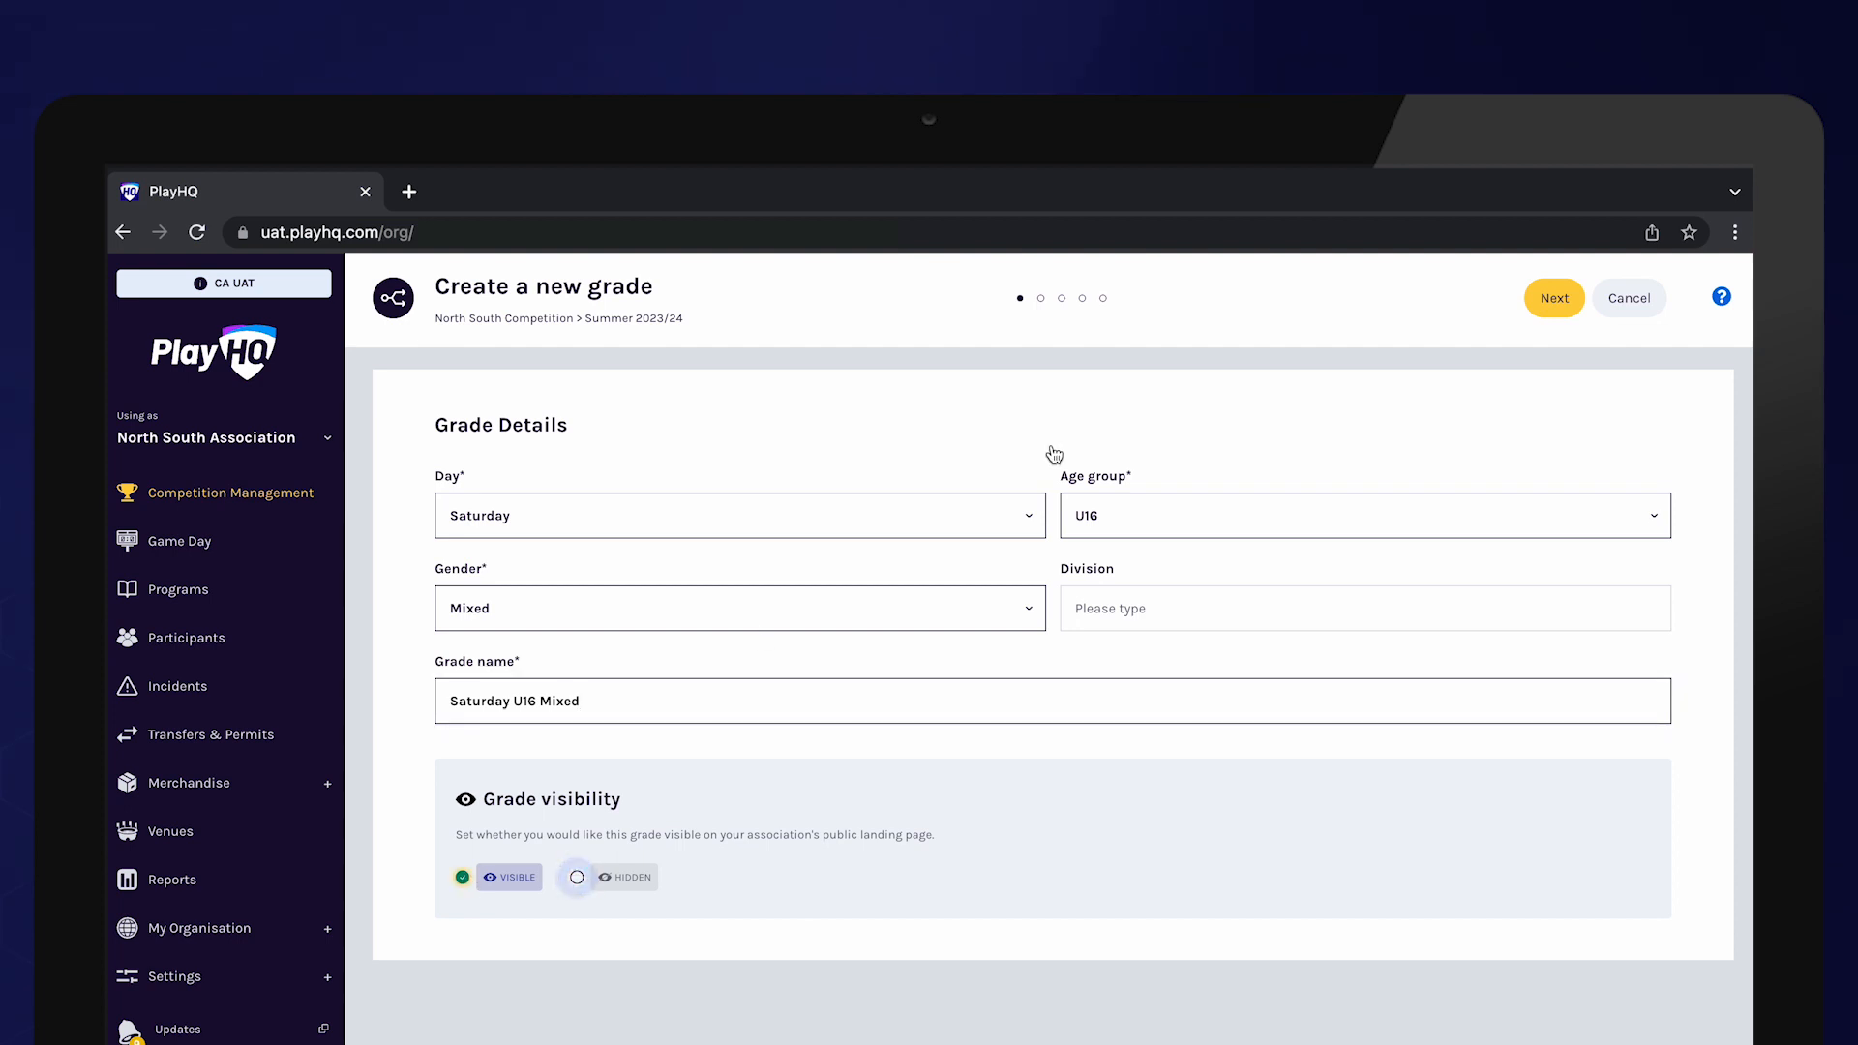
{"action": "left_click", "coordinate": [1554, 298]}
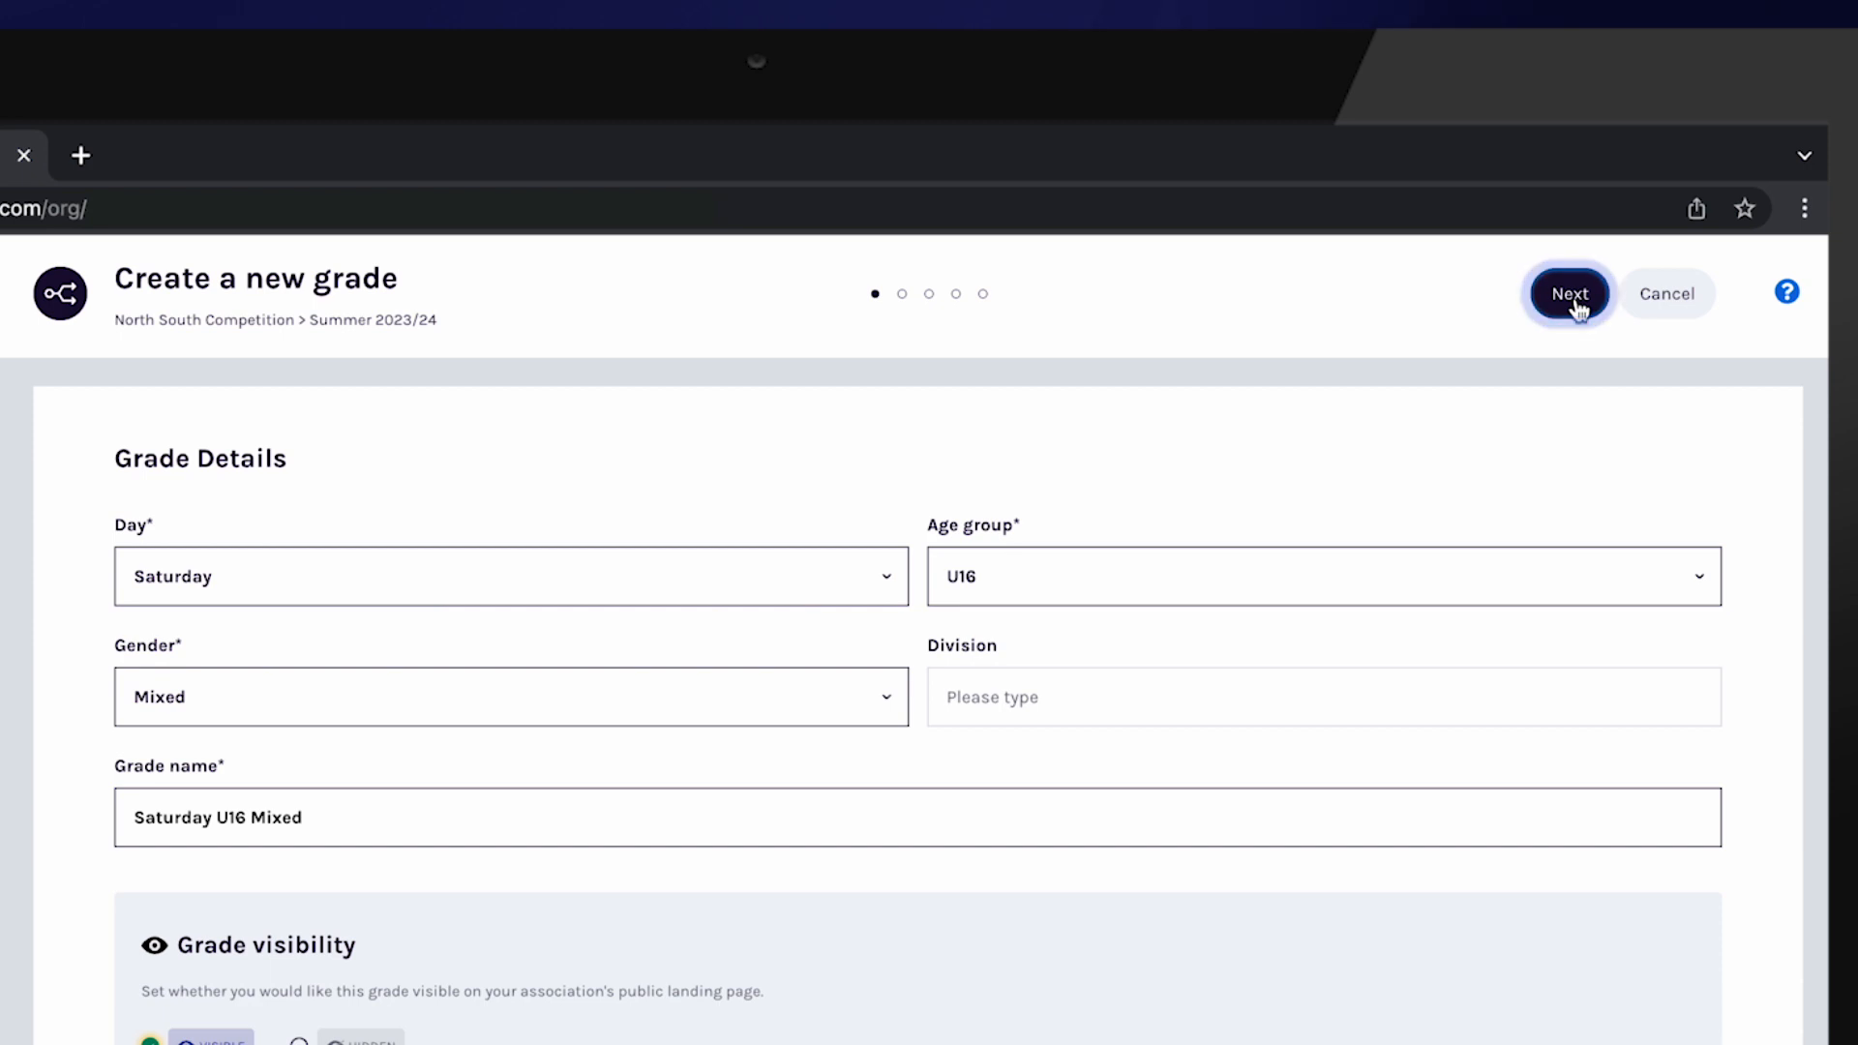
{"action": "left_click", "coordinate": [1569, 292]}
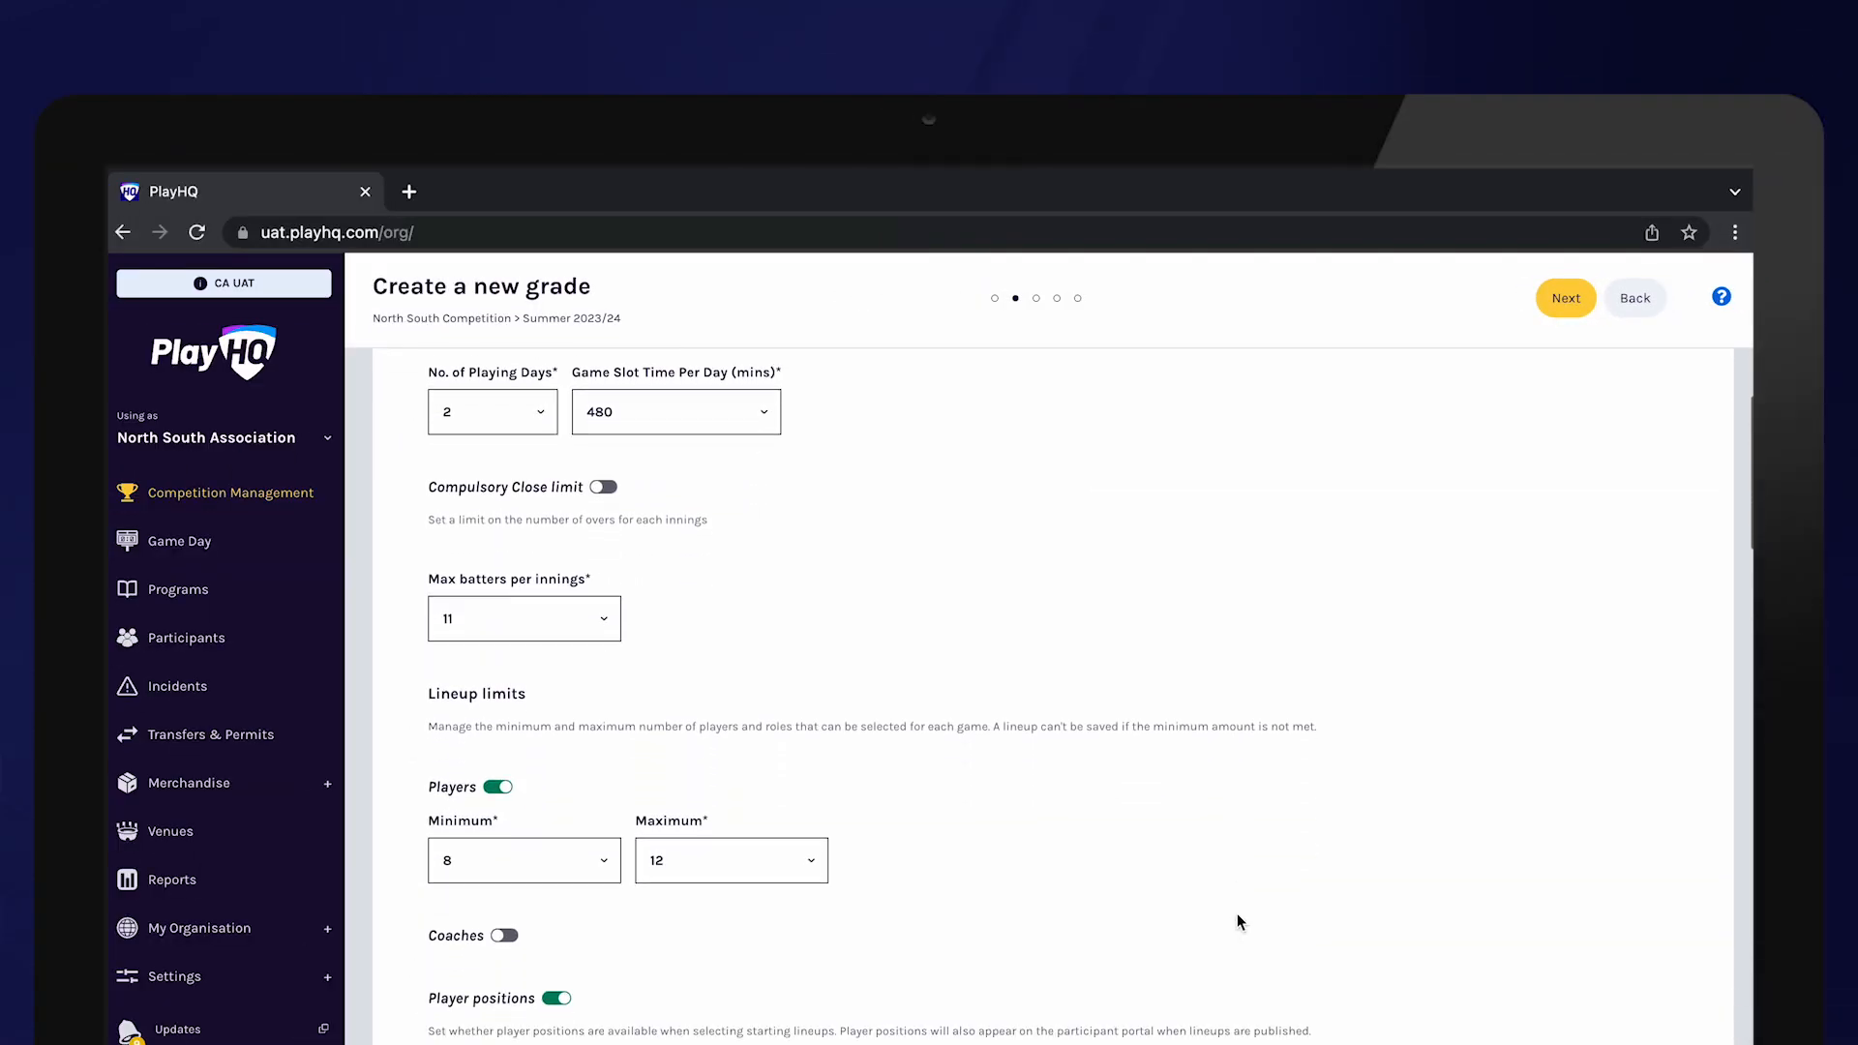
Raise Max batters per innings to 12, review scoring and ladder settings, and continue
{"action": "scroll", "scroll_direction": "down", "scroll_amount": 3}
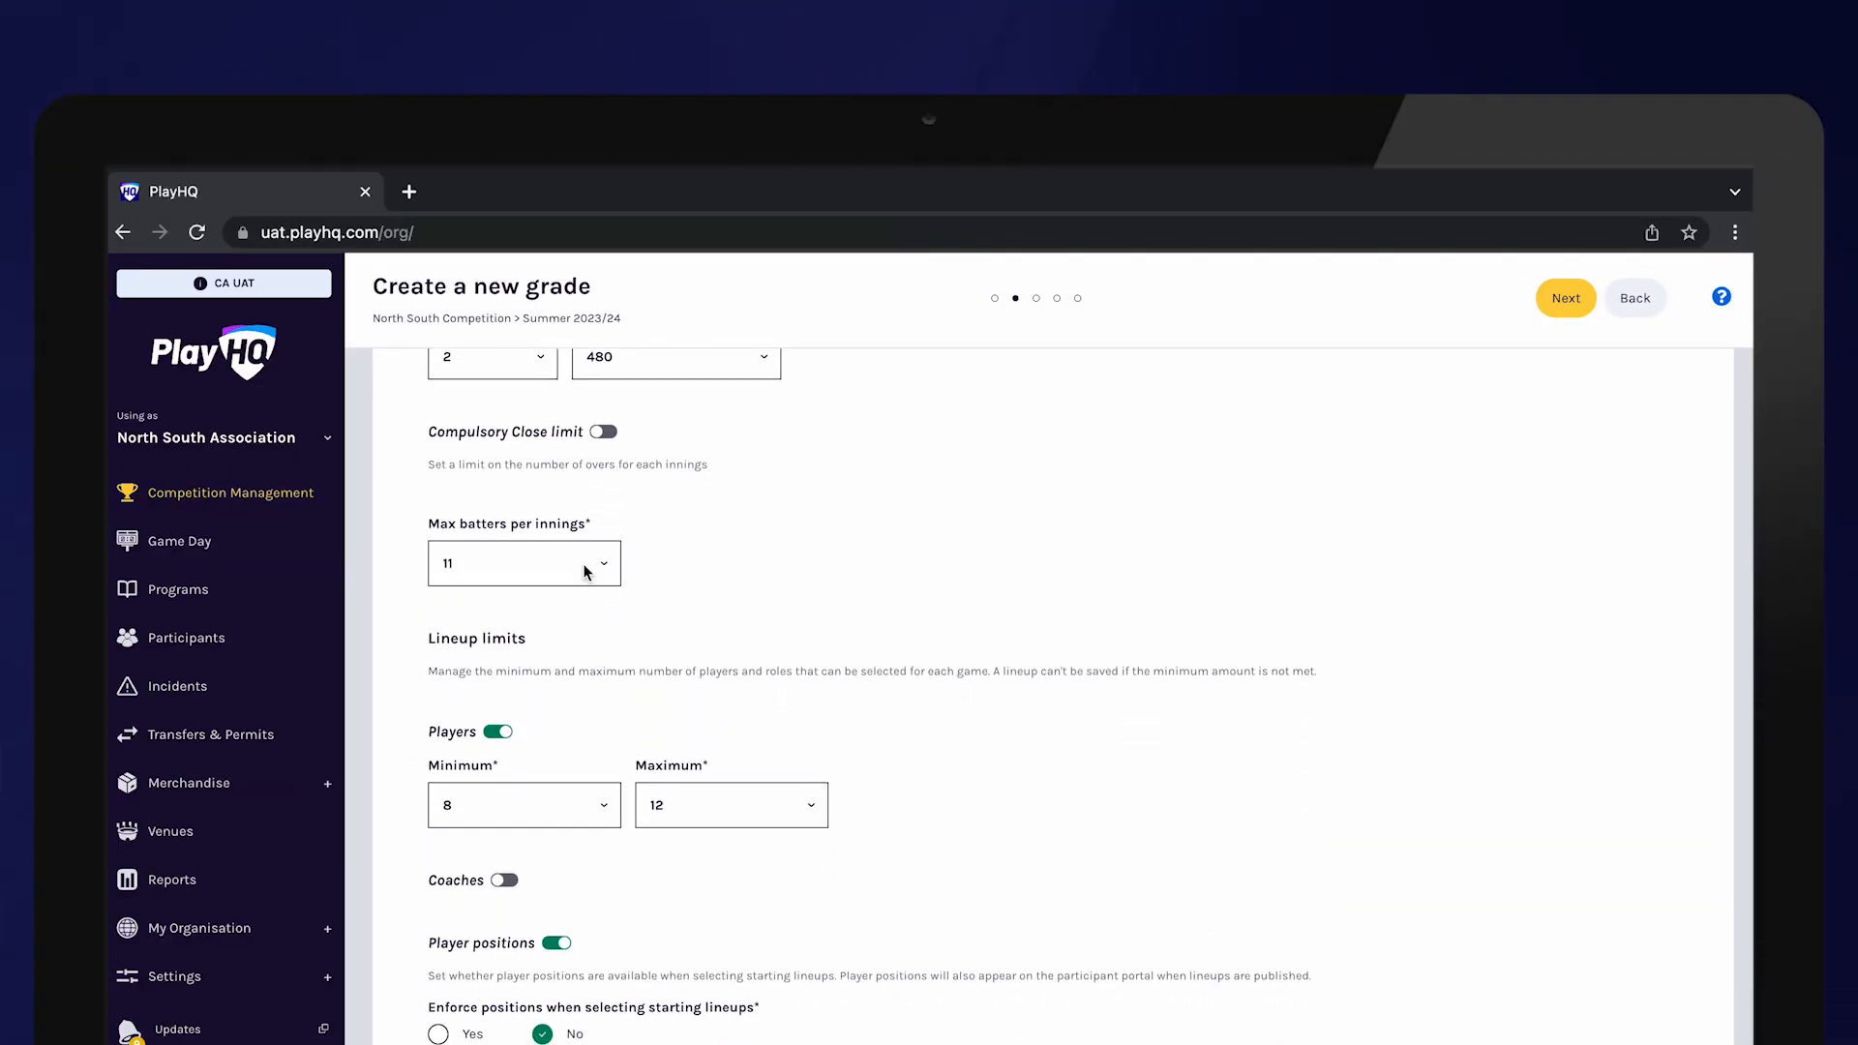
{"action": "left_click", "coordinate": [524, 563]}
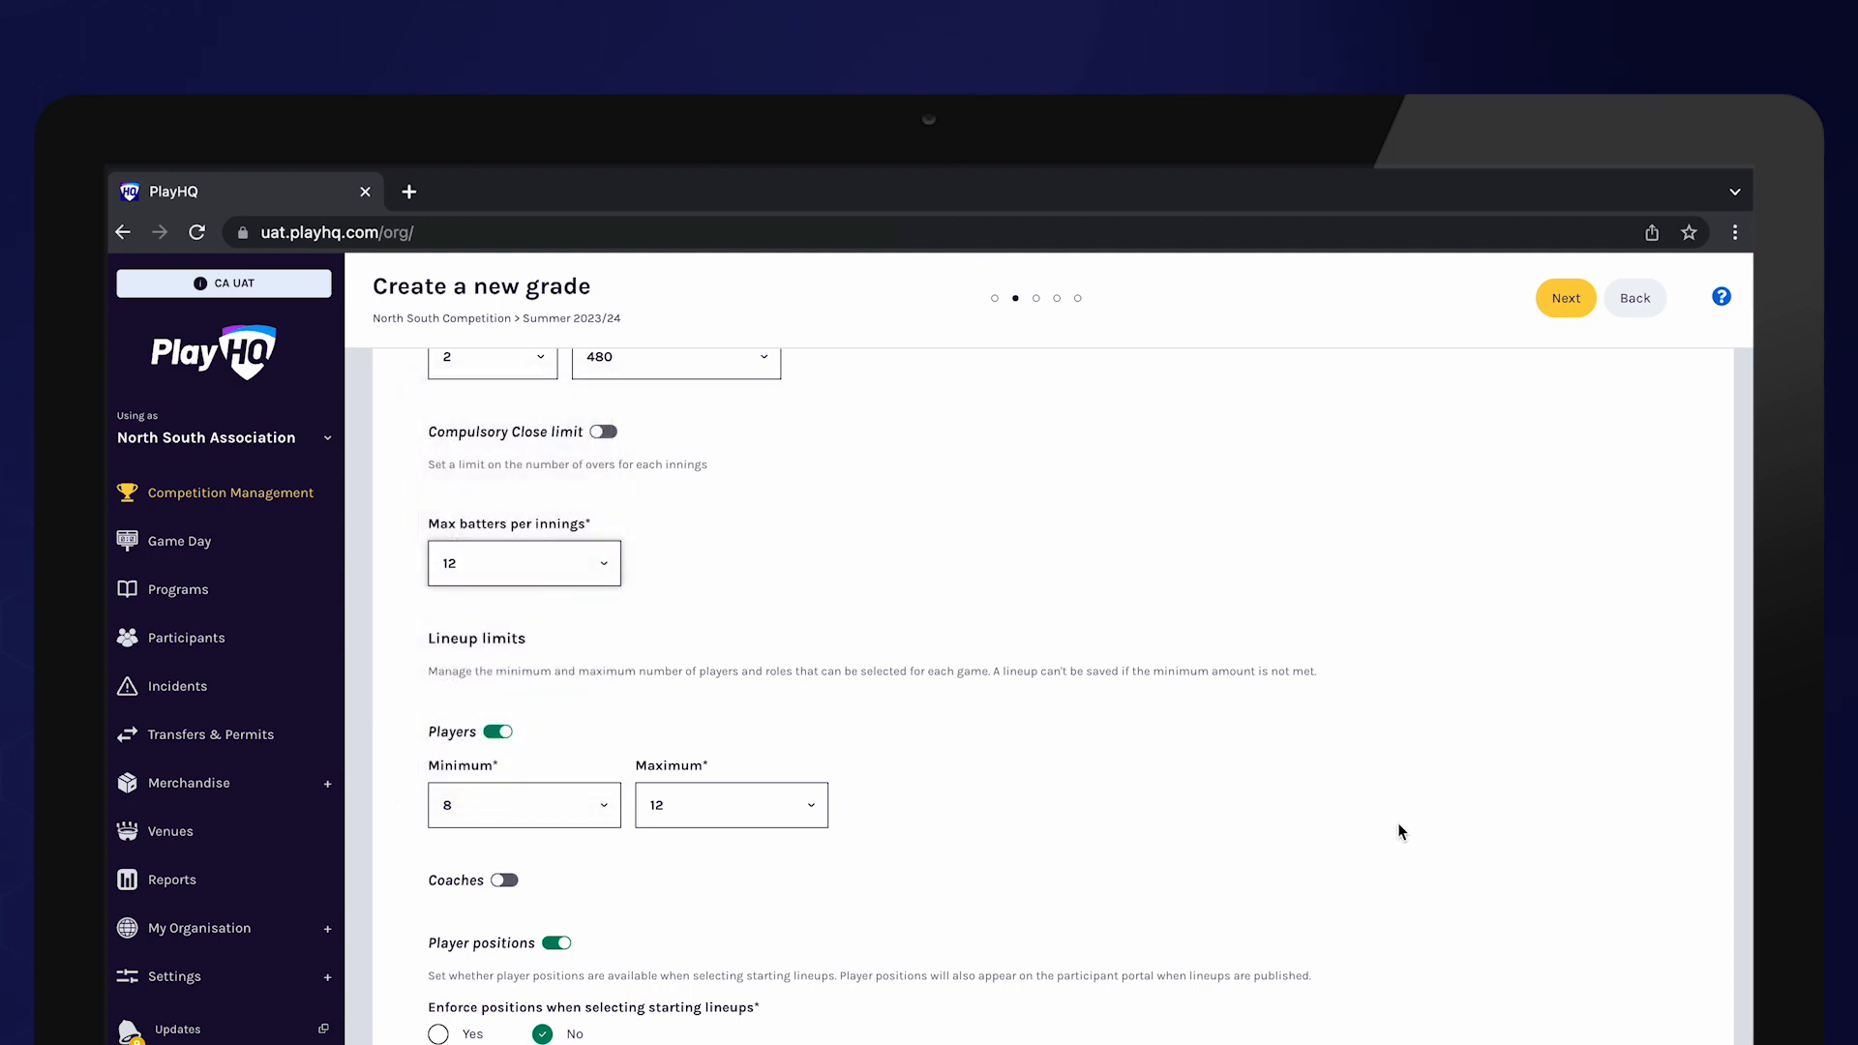
{"action": "scroll", "scroll_direction": "down", "scroll_amount": 3}
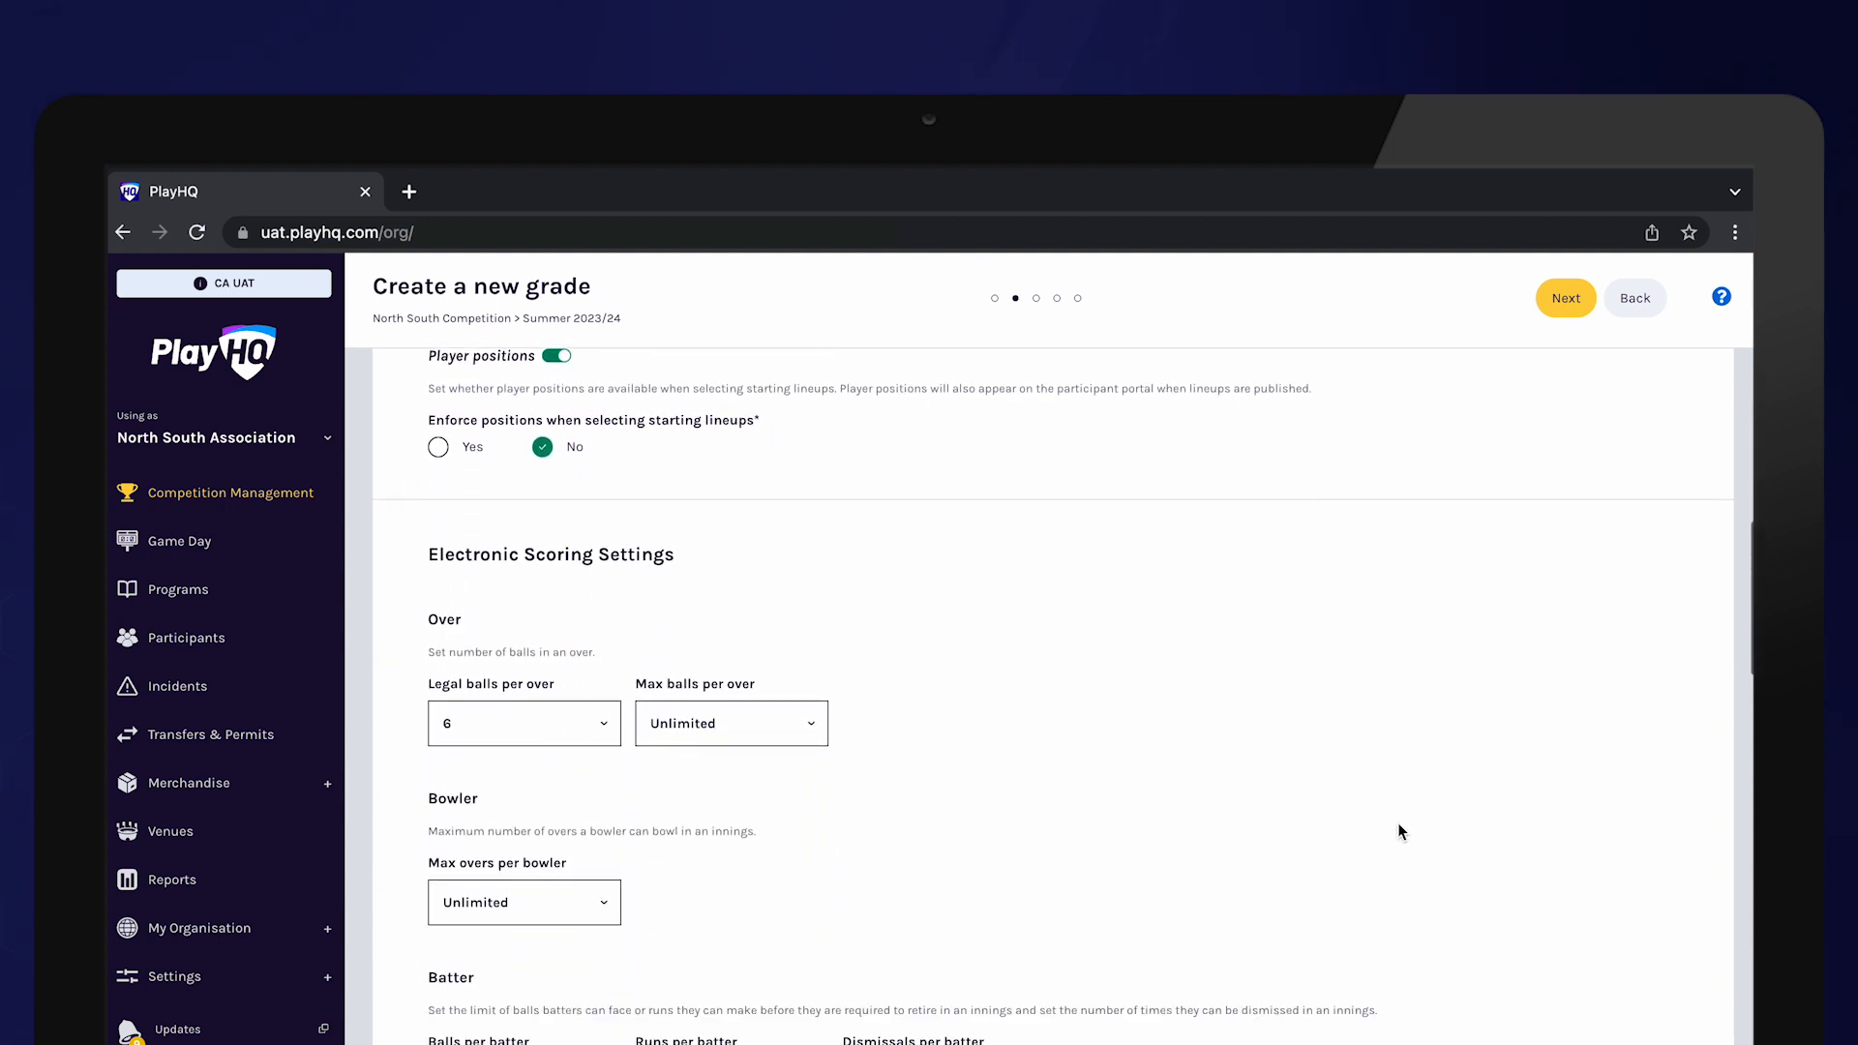
{"action": "scroll", "scroll_direction": "down", "scroll_amount": 3}
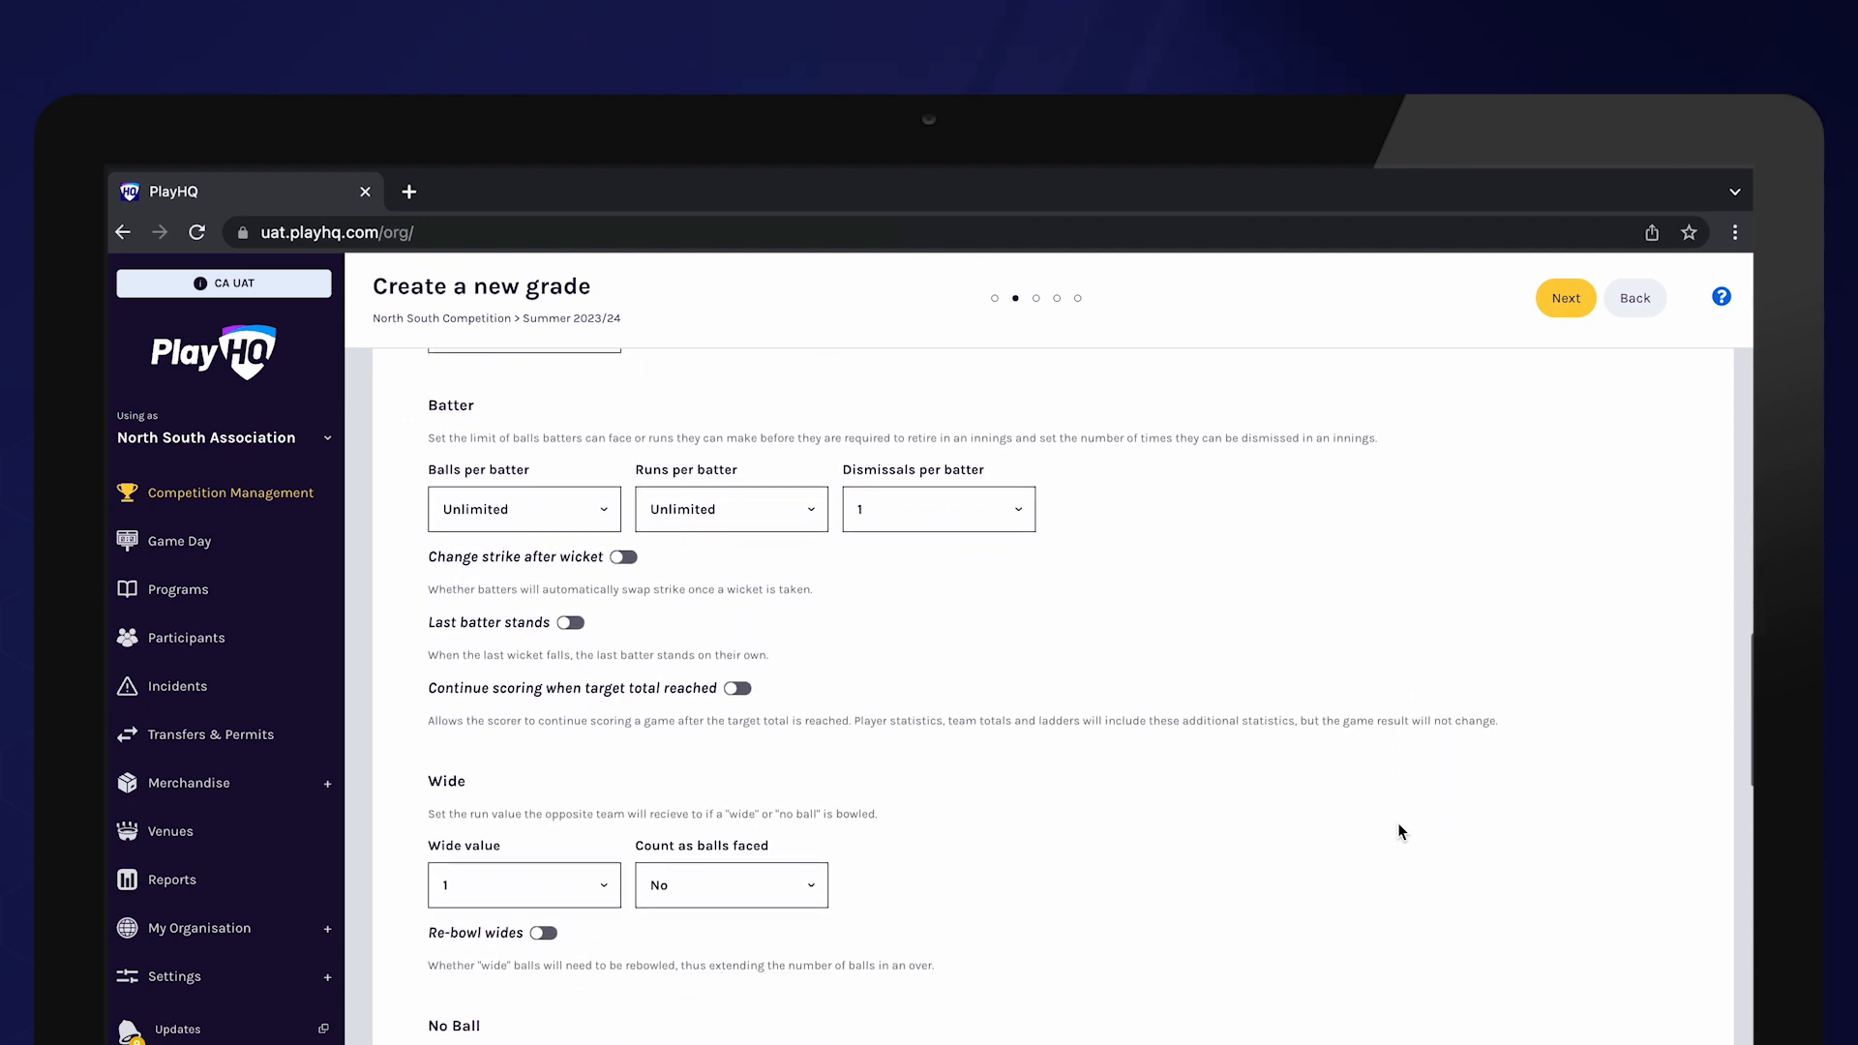
{"action": "scroll", "scroll_direction": "down", "scroll_amount": 3}
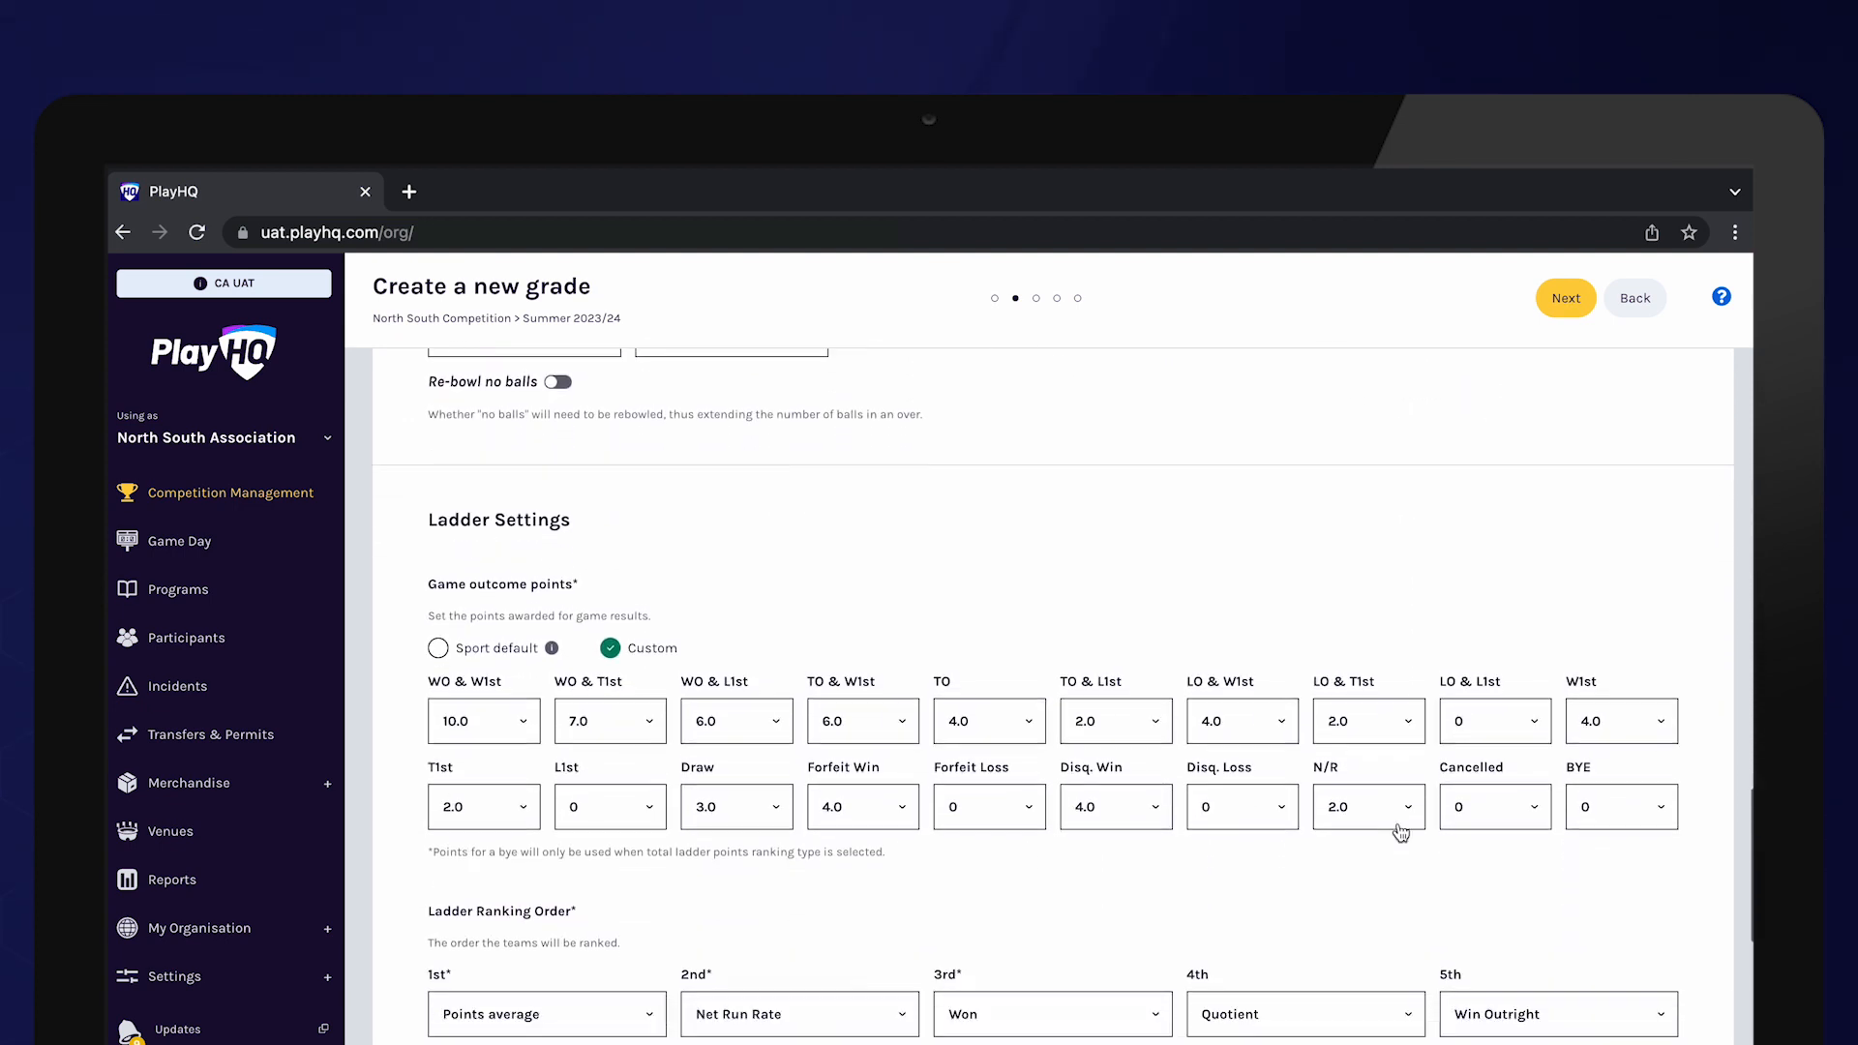
{"action": "scroll", "scroll_direction": "down", "scroll_amount": 3}
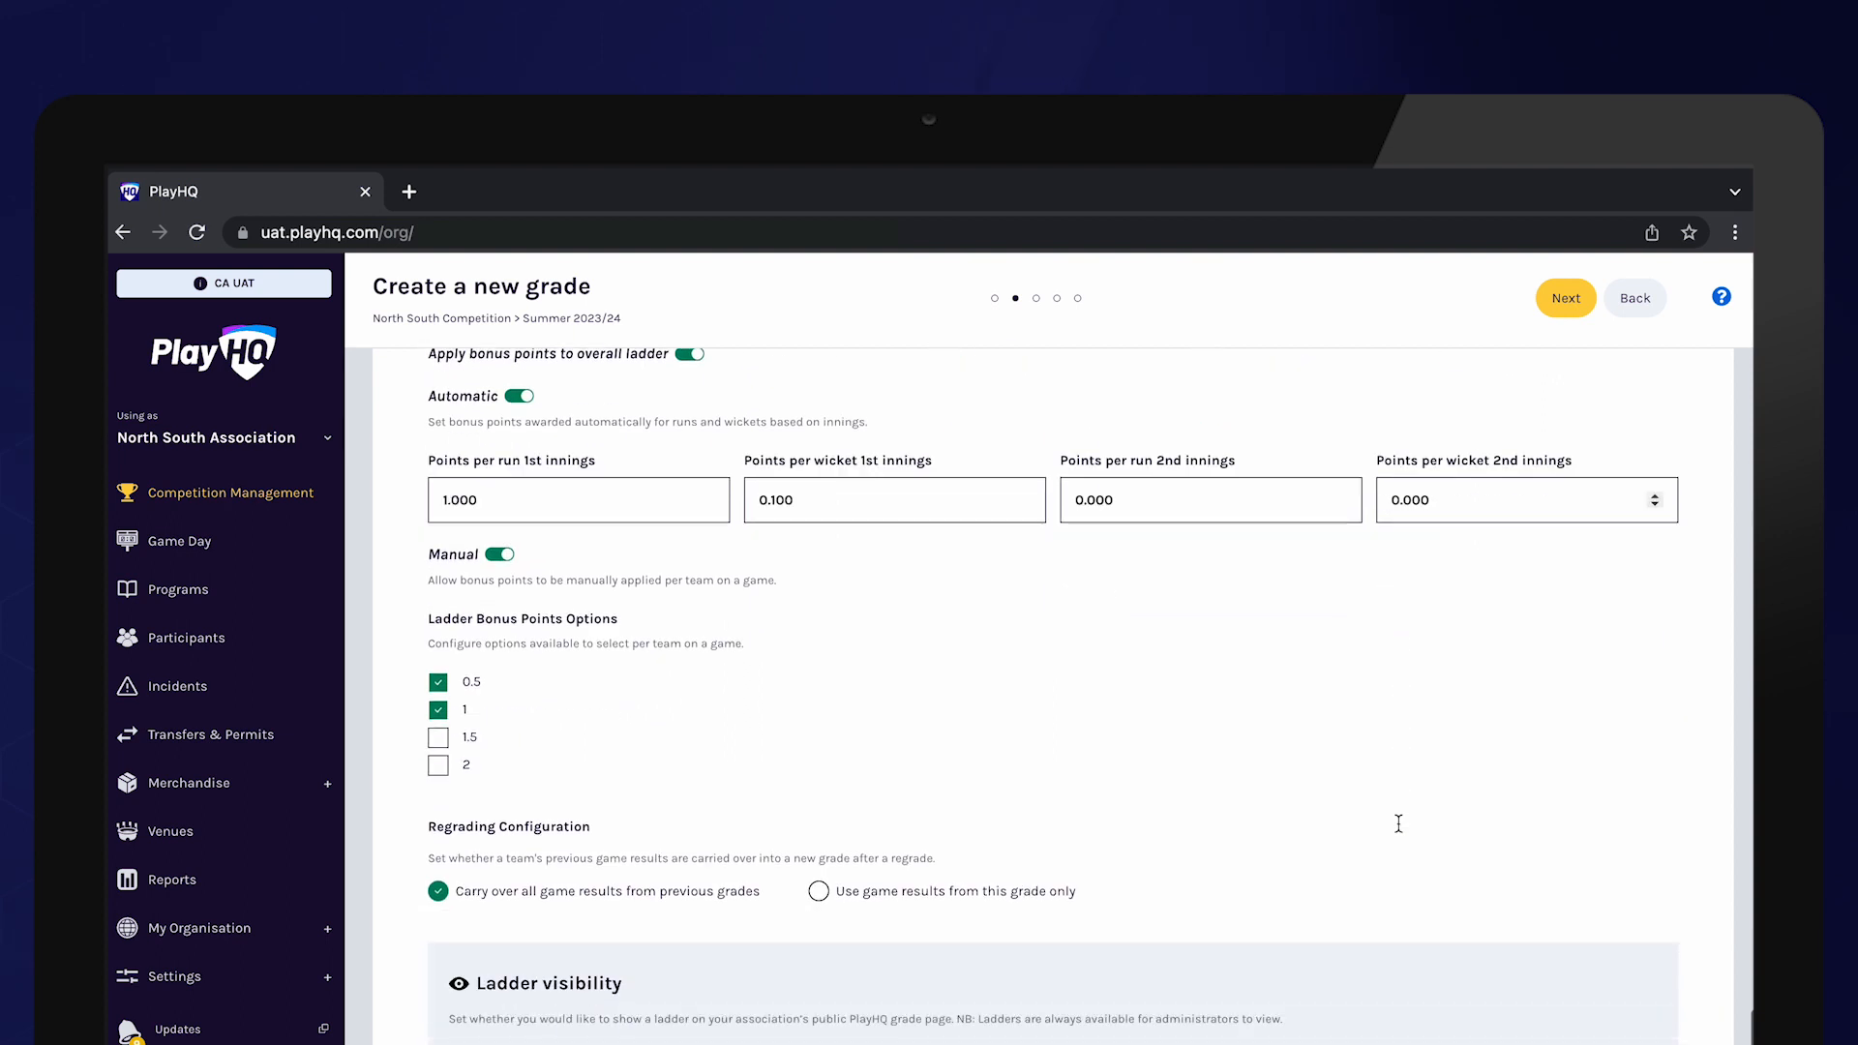
{"action": "left_click", "coordinate": [1566, 298]}
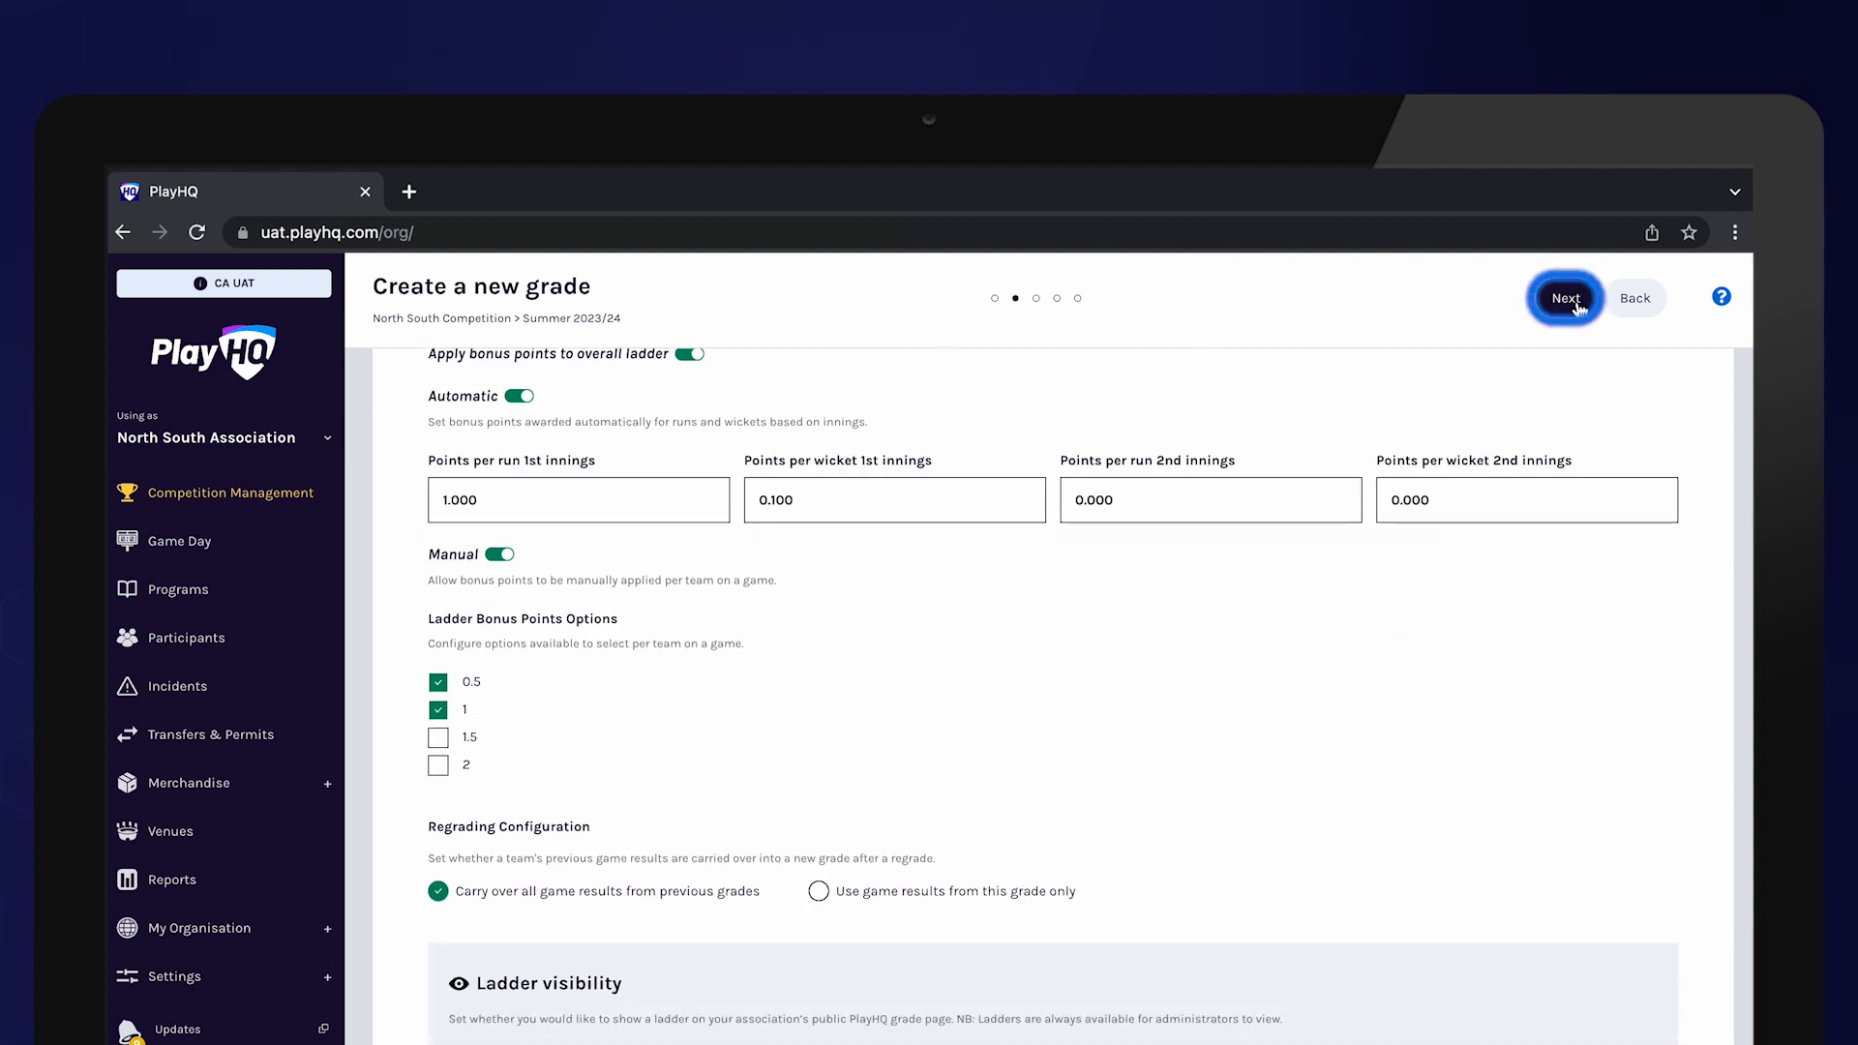
Pass the remaining wizard steps and add the Saturday U16 Mixed grade to the list
{"action": "left_click", "coordinate": [1564, 298]}
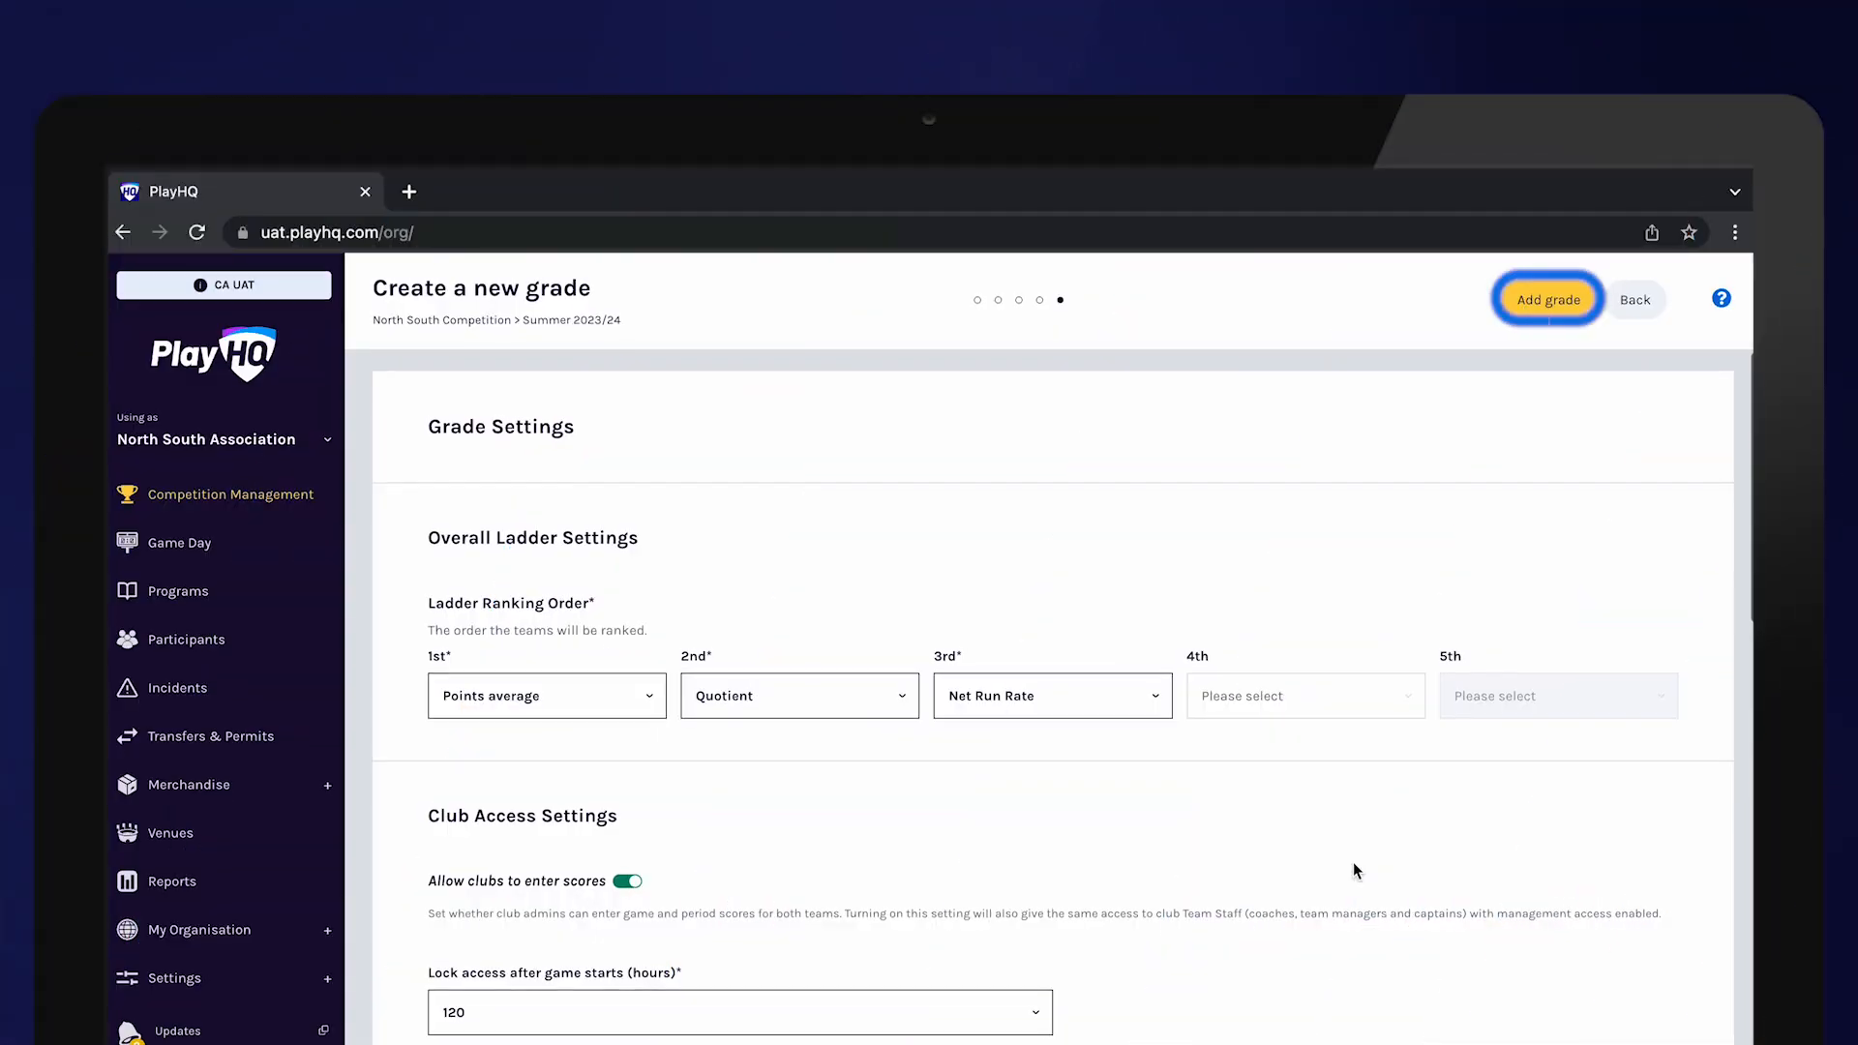
{"action": "left_click", "coordinate": [1548, 298]}
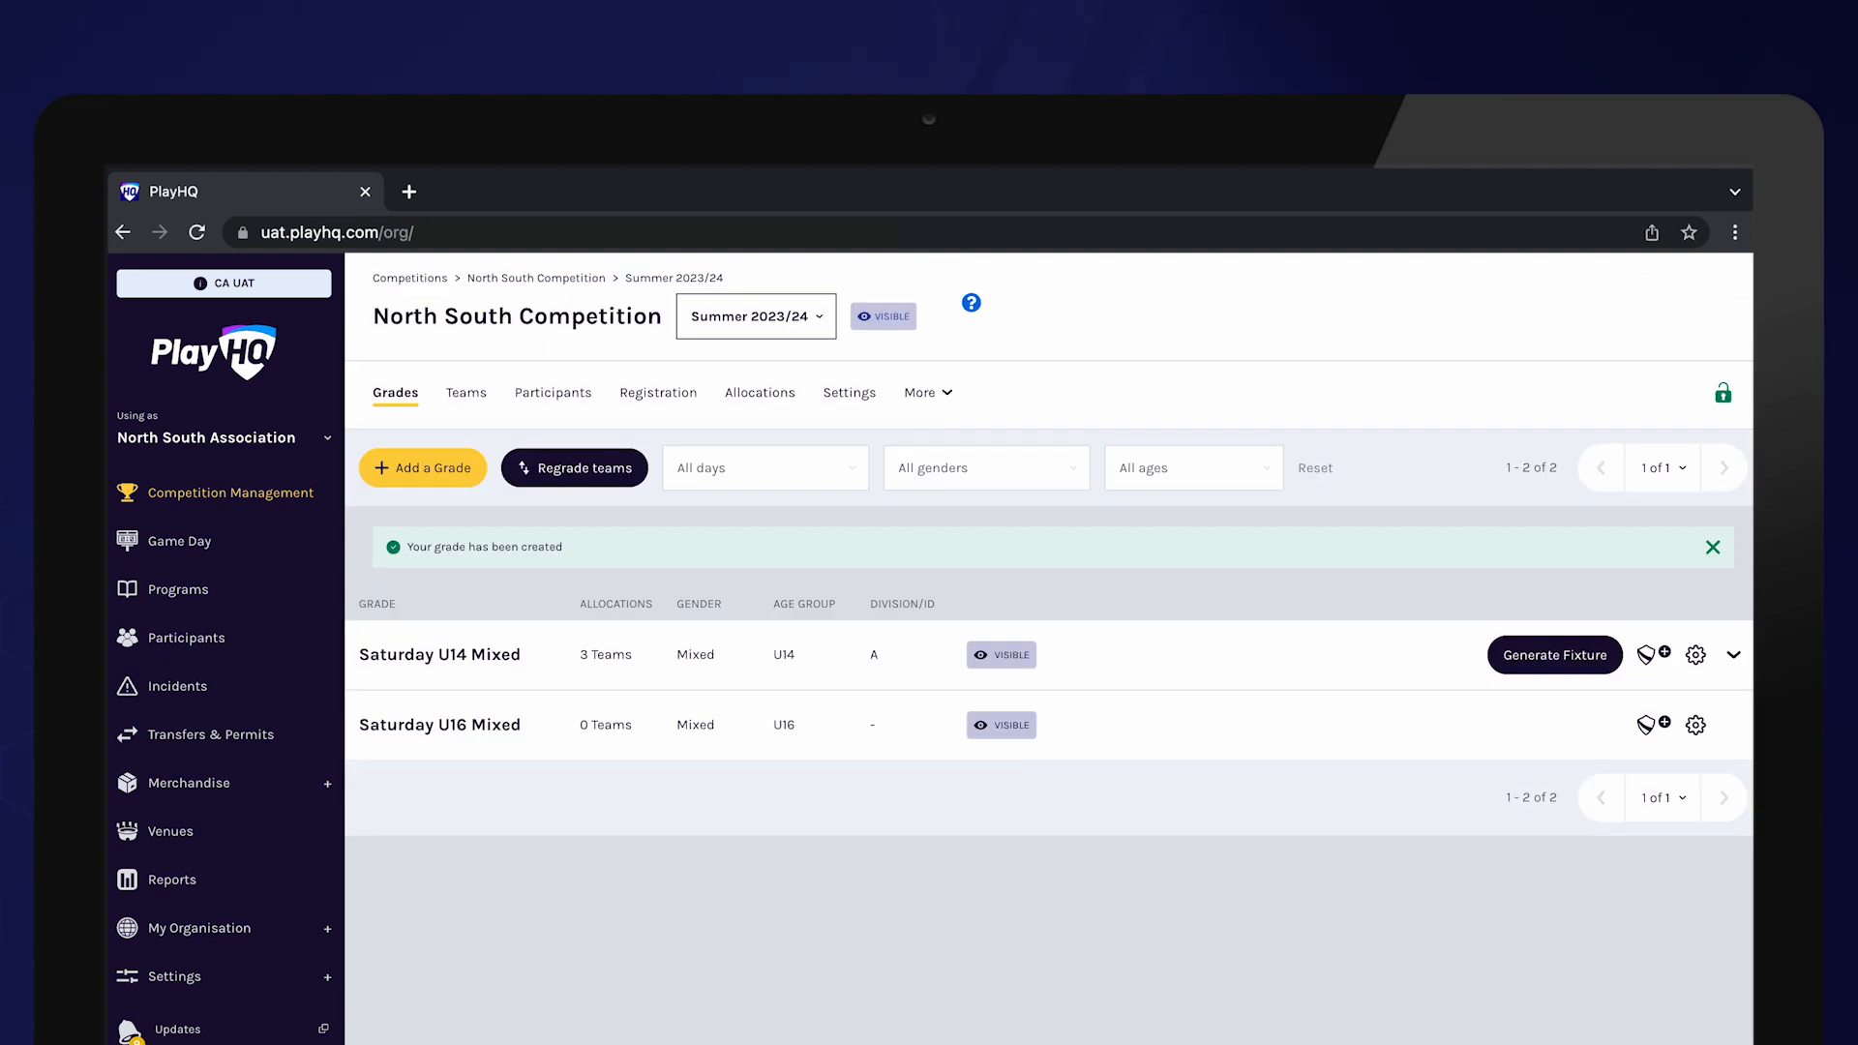